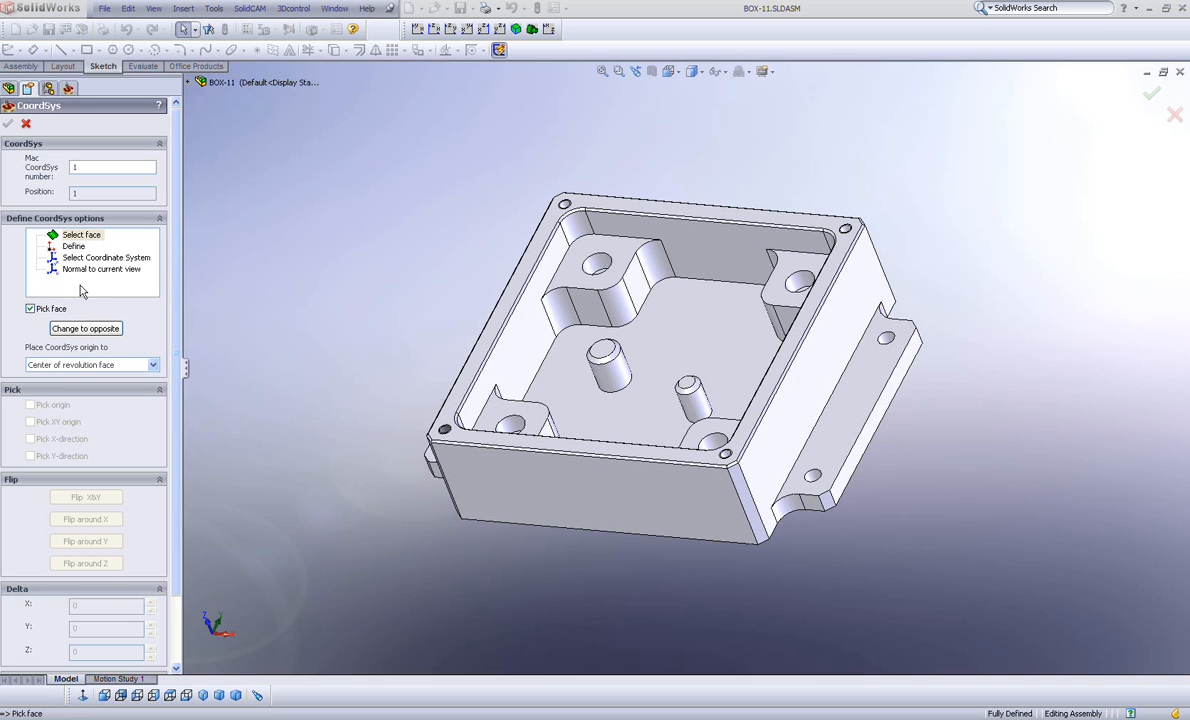
mouse_move(106, 236)
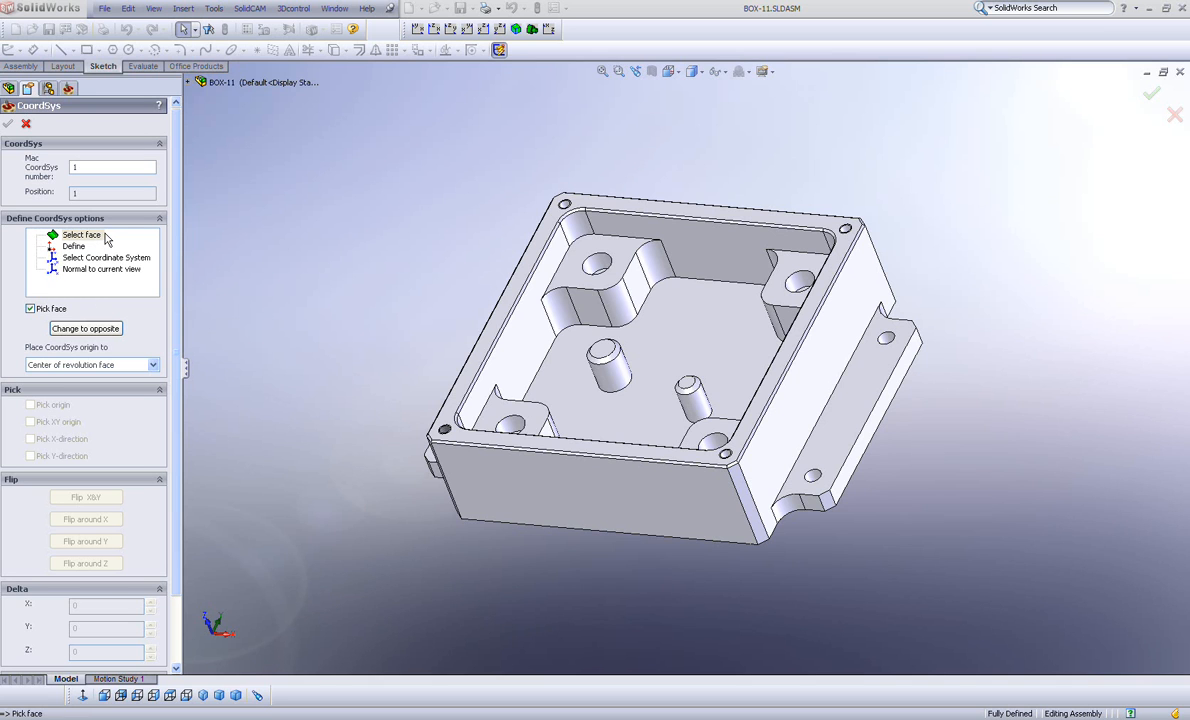
mouse_move(92, 284)
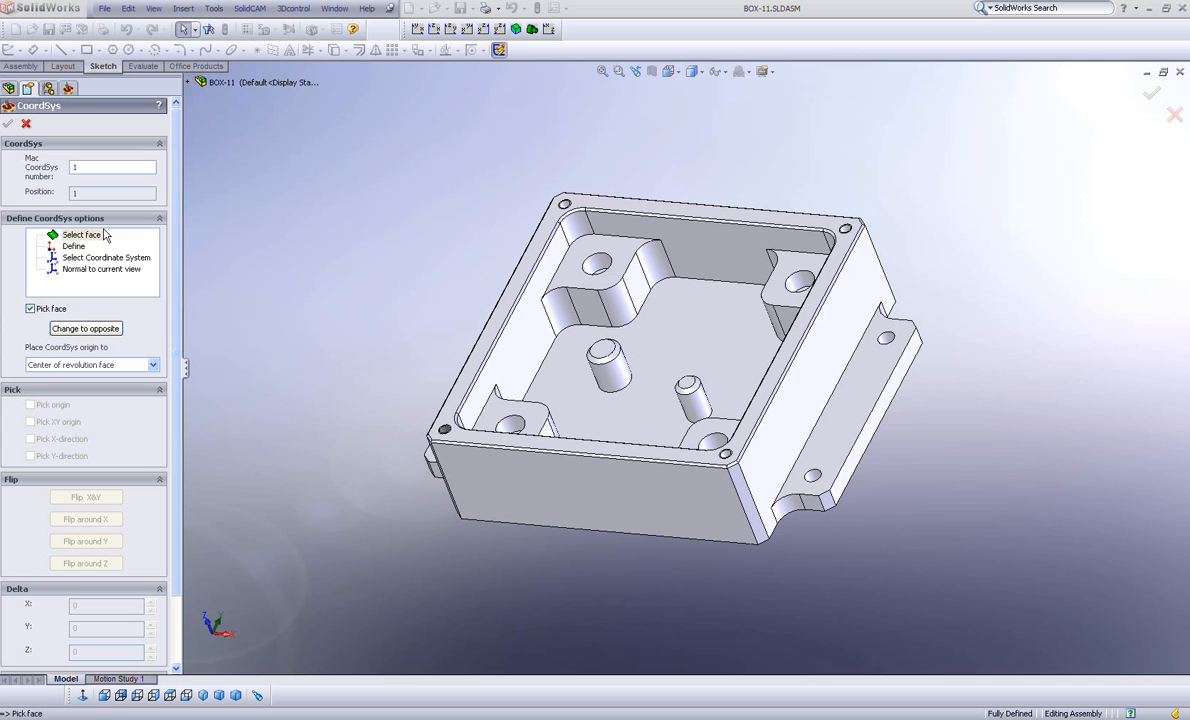
mouse_move(228, 244)
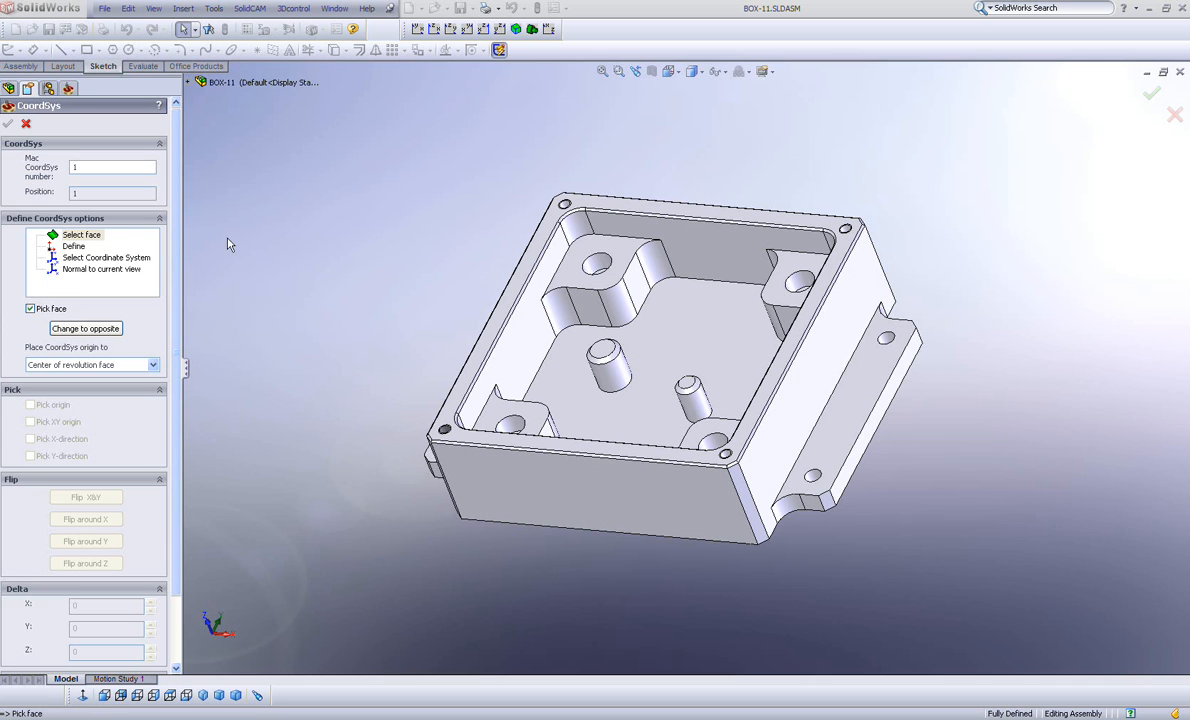
Base the coordinate system on the inner floor face with origin at a model box corner
left_click(82, 234)
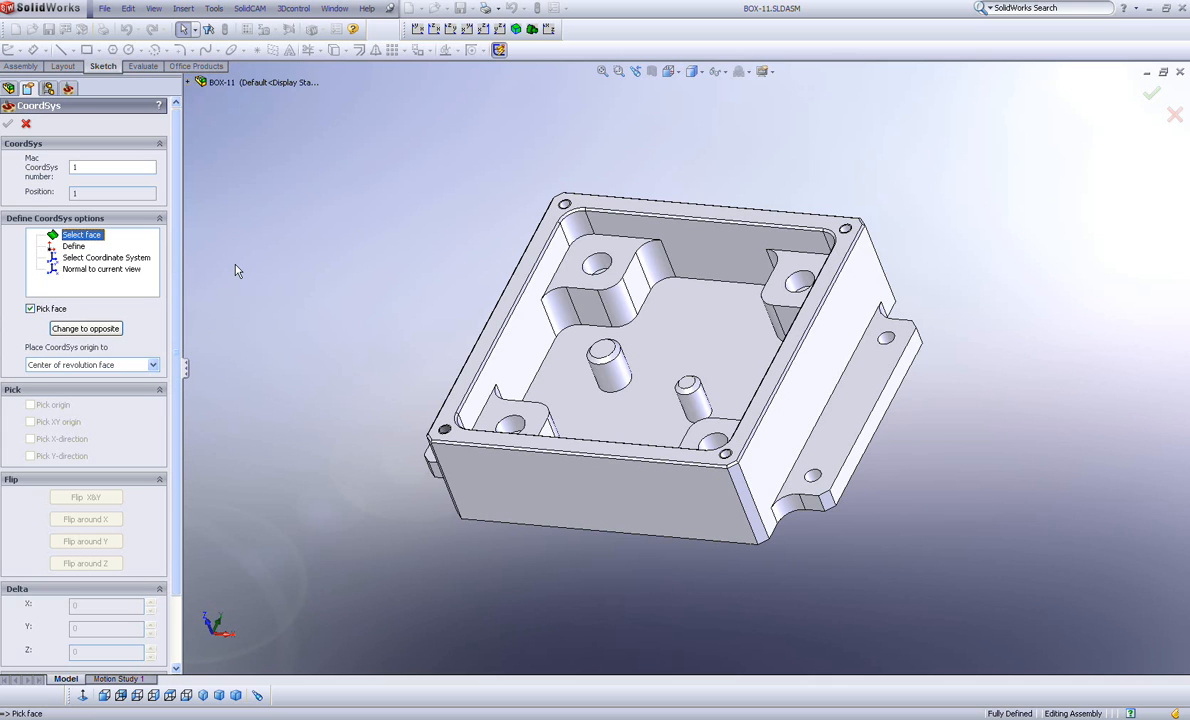
mouse_move(414, 288)
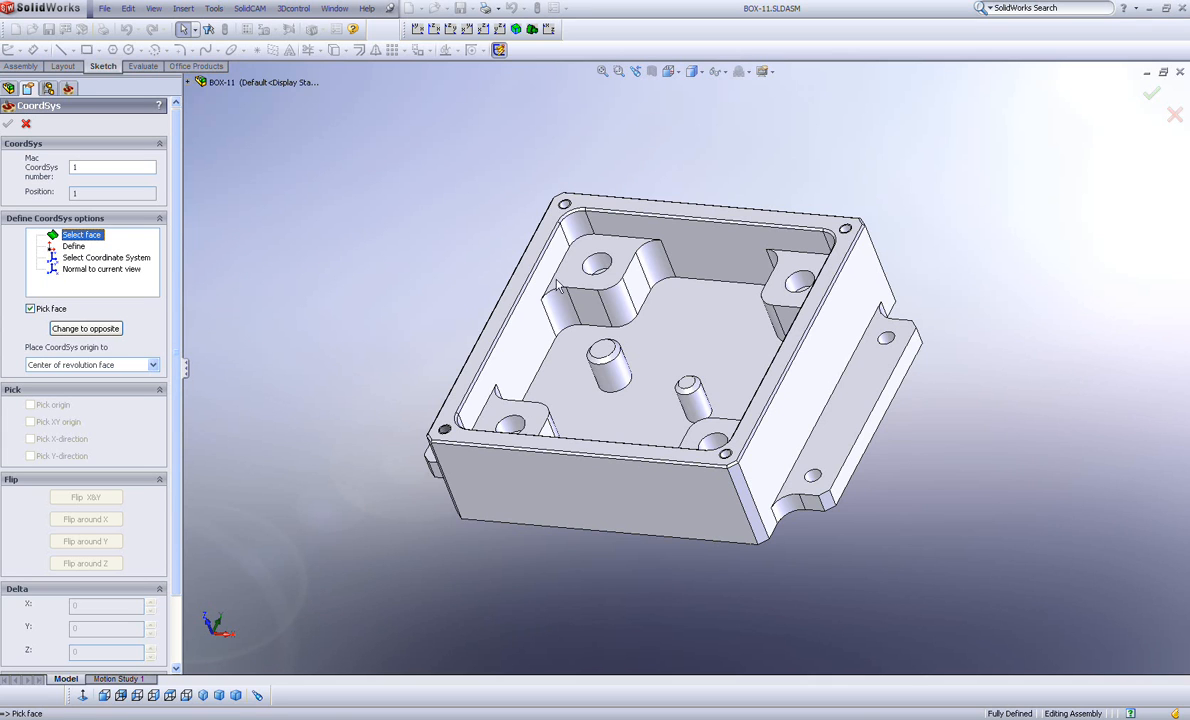
mouse_move(570, 340)
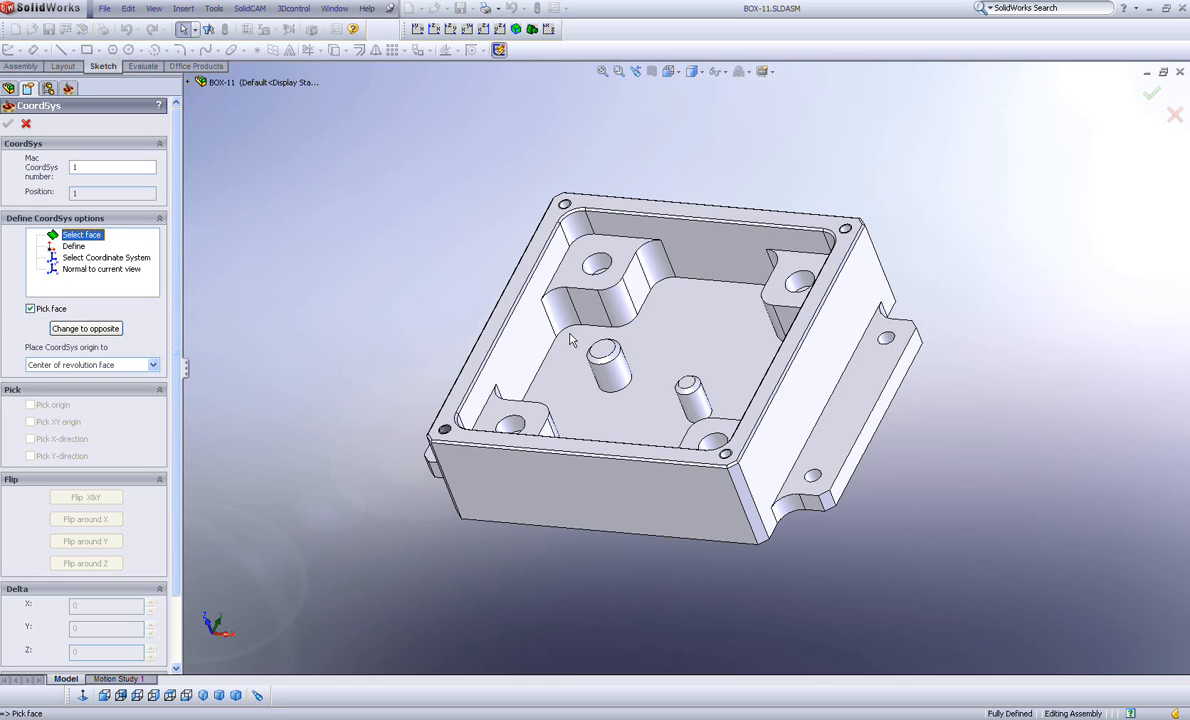
mouse_move(422, 302)
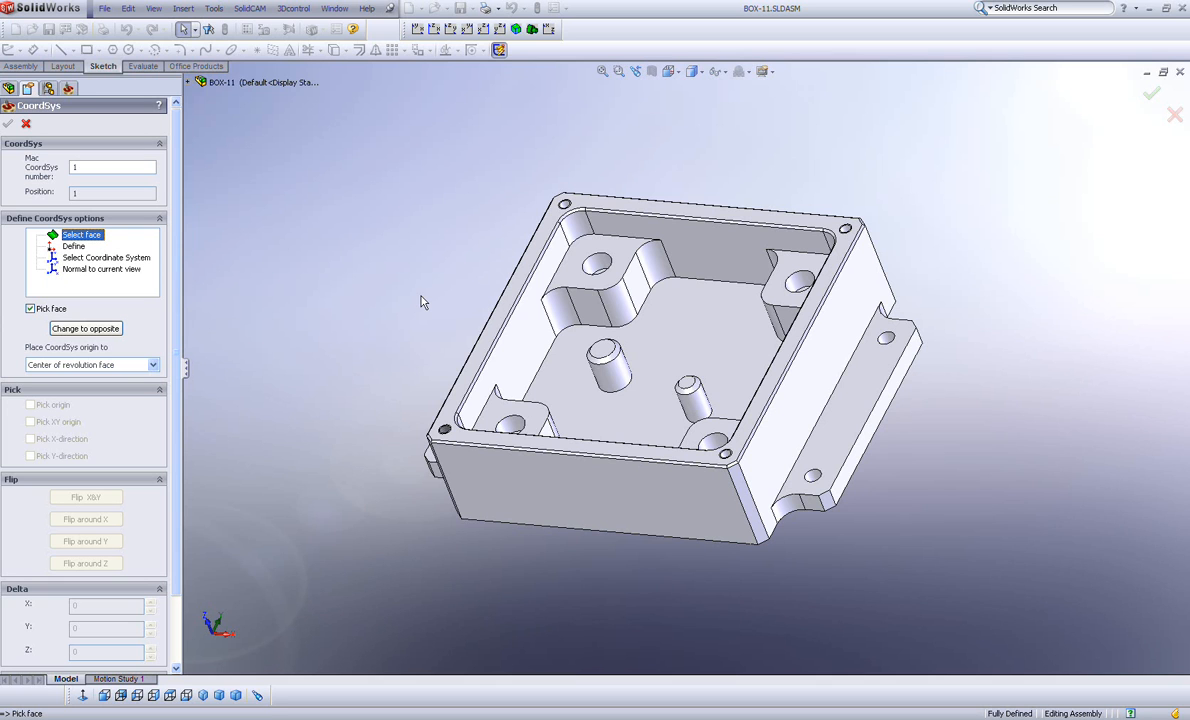
mouse_move(576, 360)
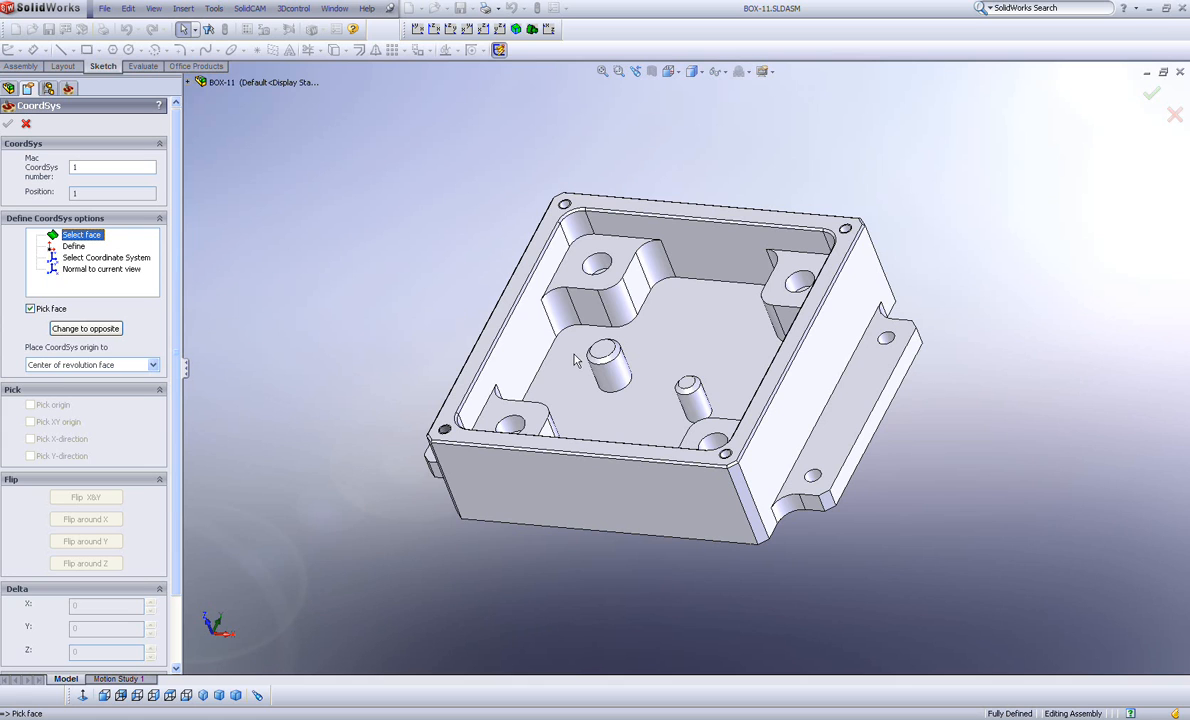
mouse_move(568, 380)
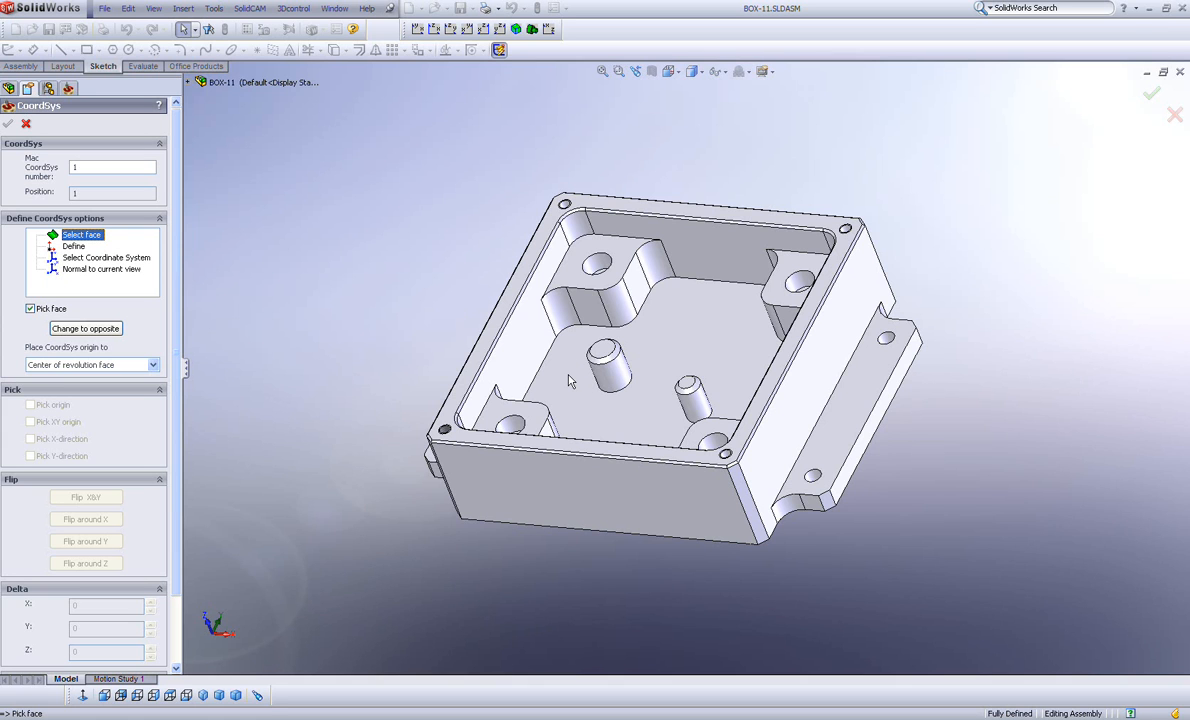
mouse_move(376, 194)
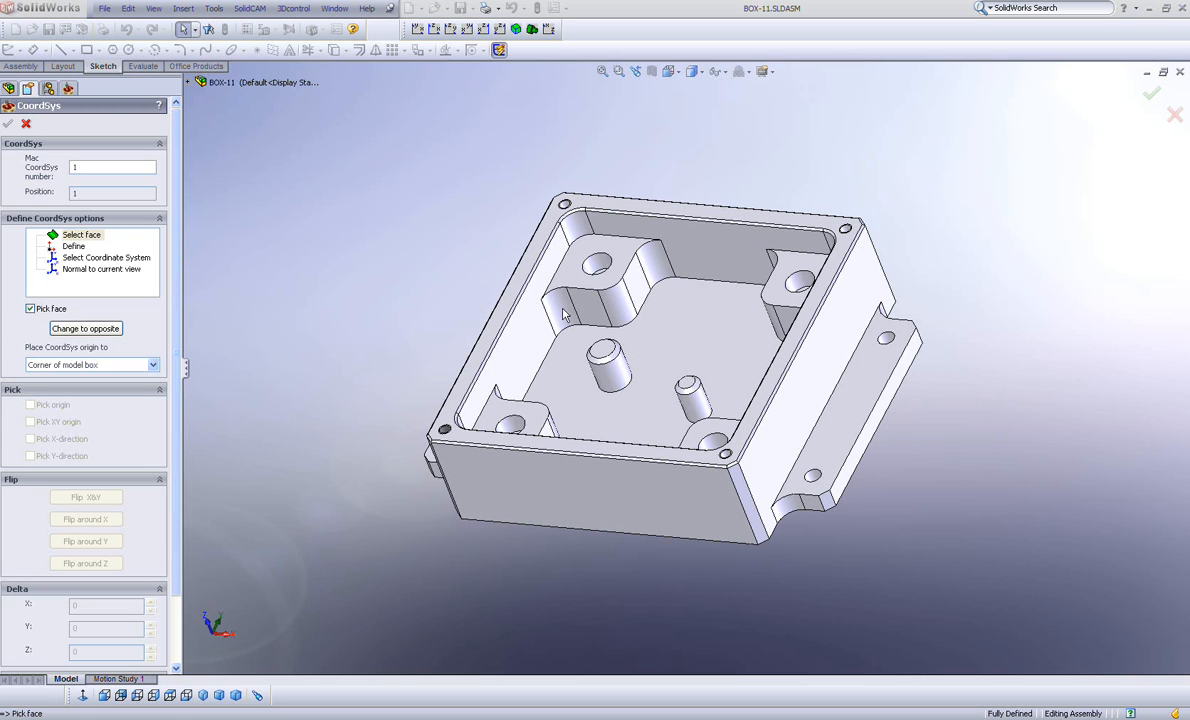
mouse_move(680, 344)
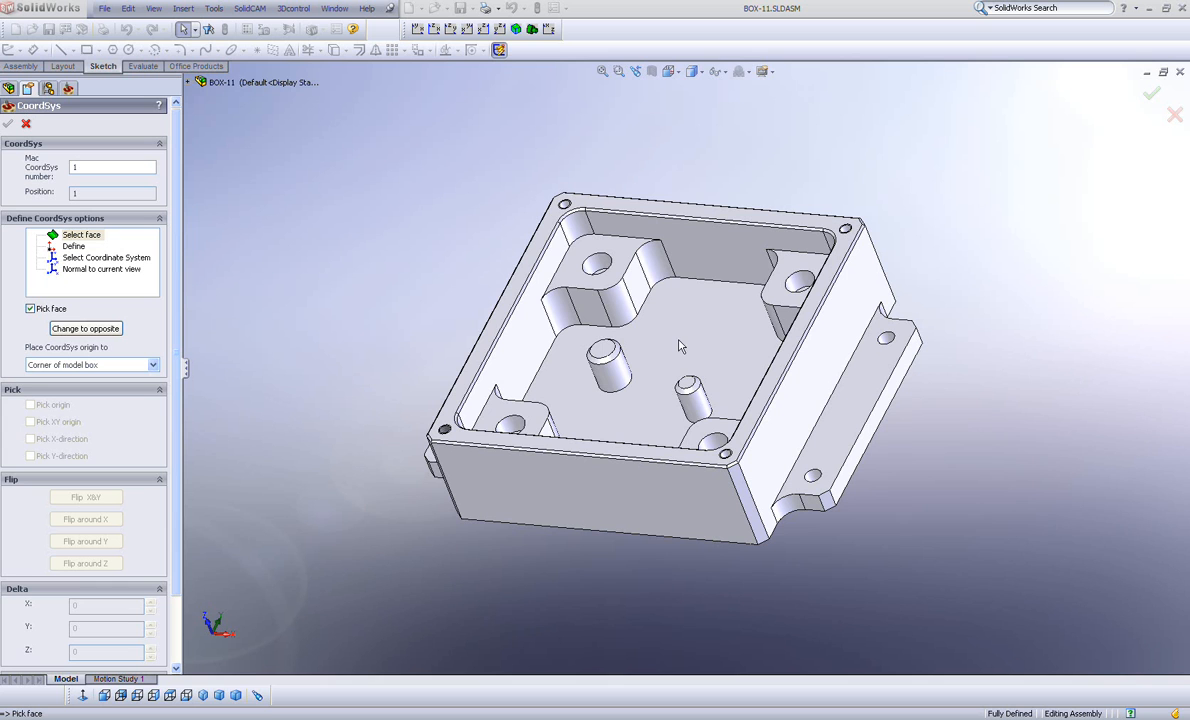
mouse_move(572, 278)
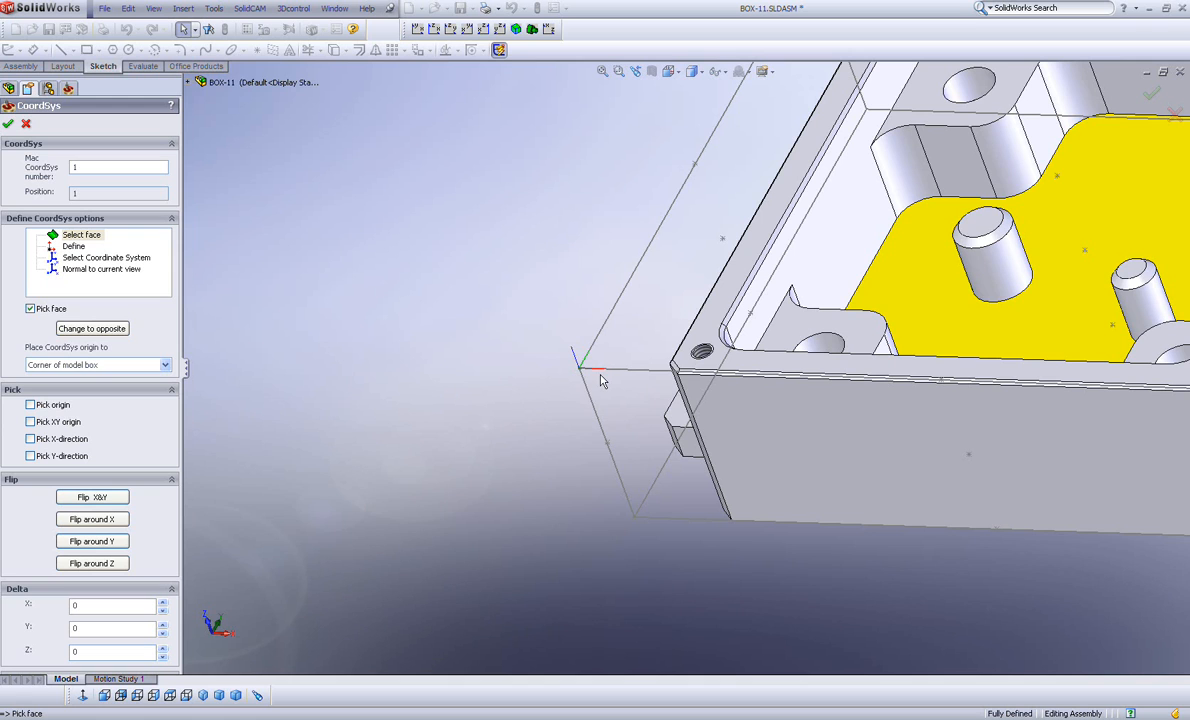
mouse_move(732, 376)
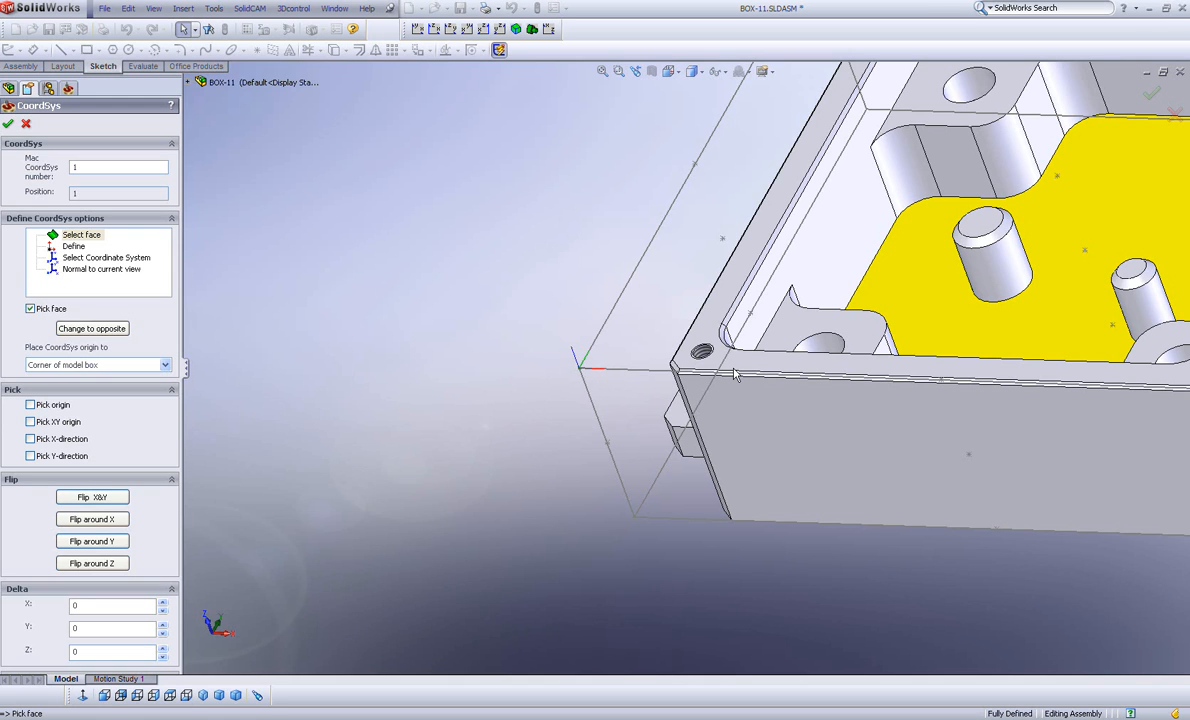
mouse_move(576, 388)
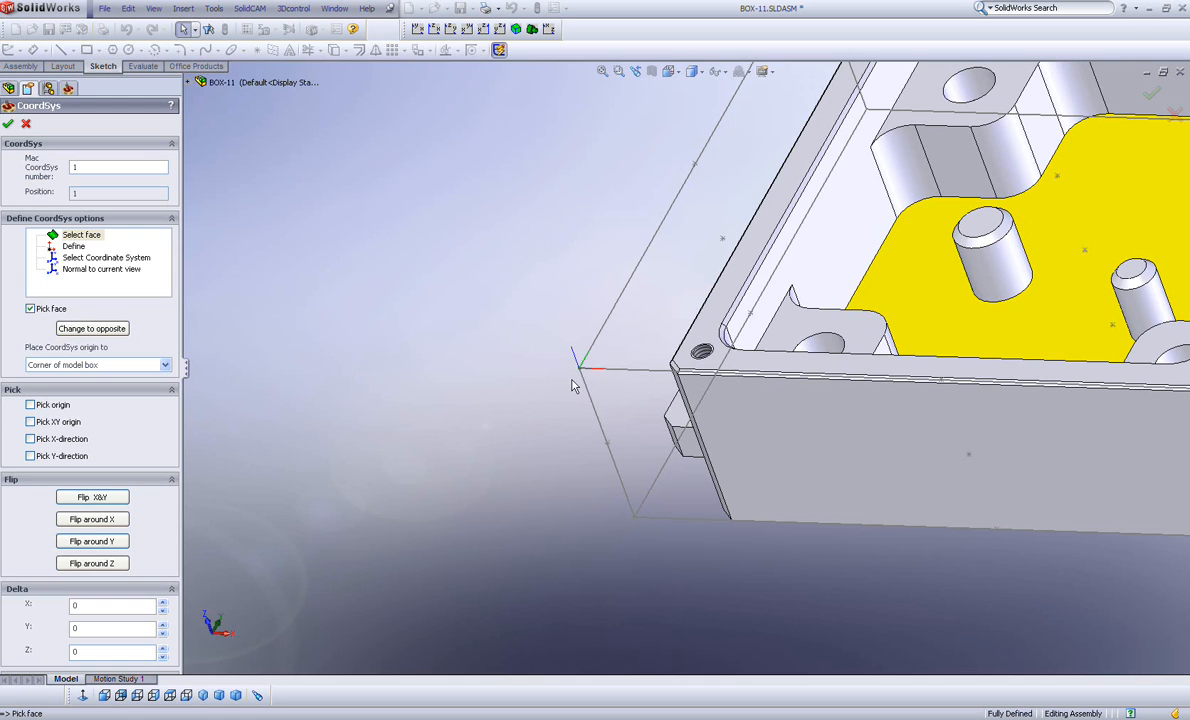
mouse_move(580, 376)
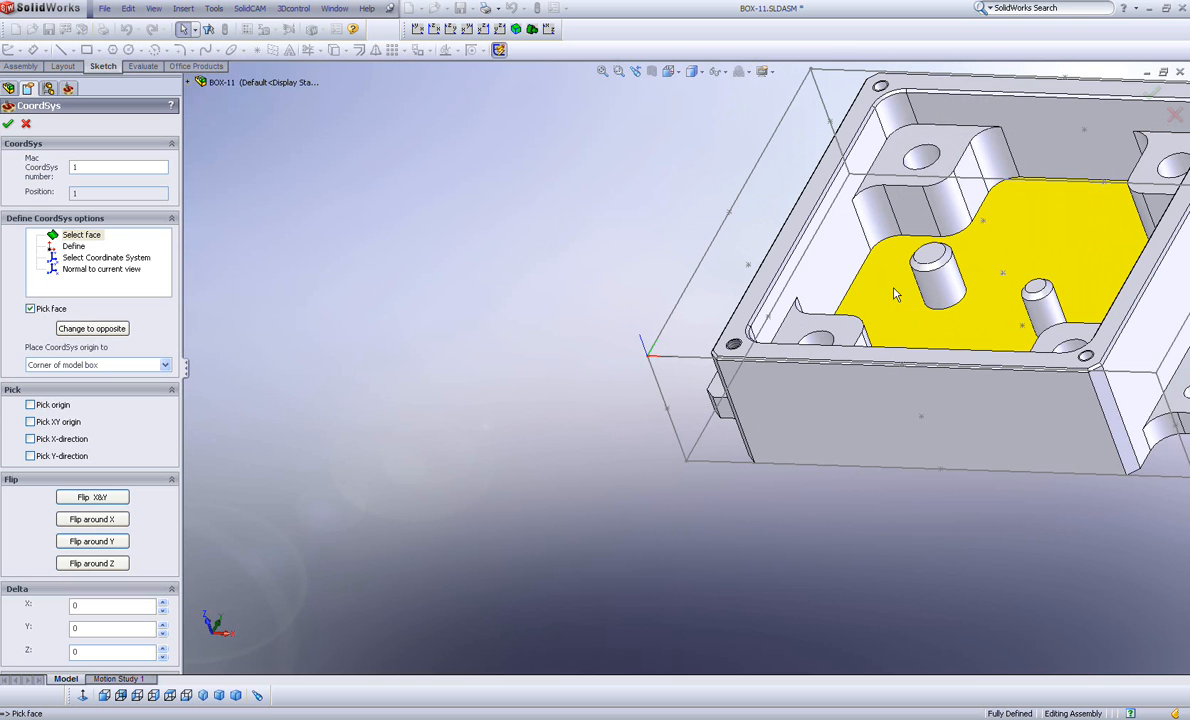
mouse_move(814, 344)
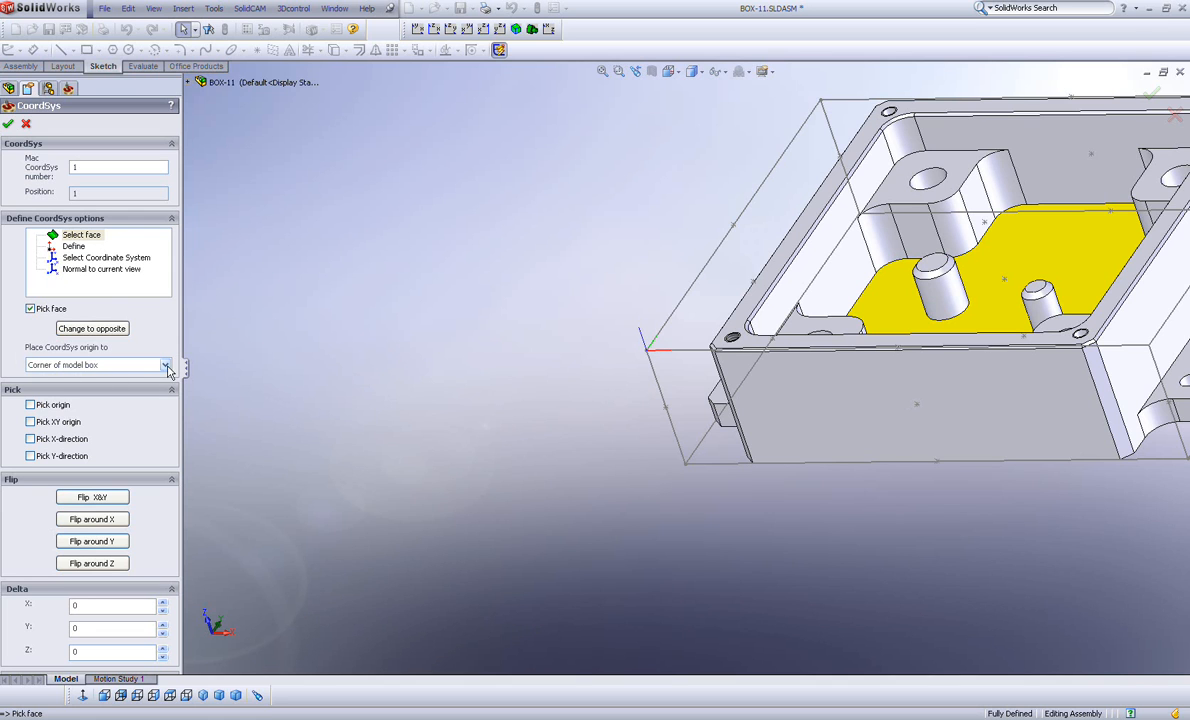
Set 'Place CoordSys origin to' to Top center of model box
left_click(166, 364)
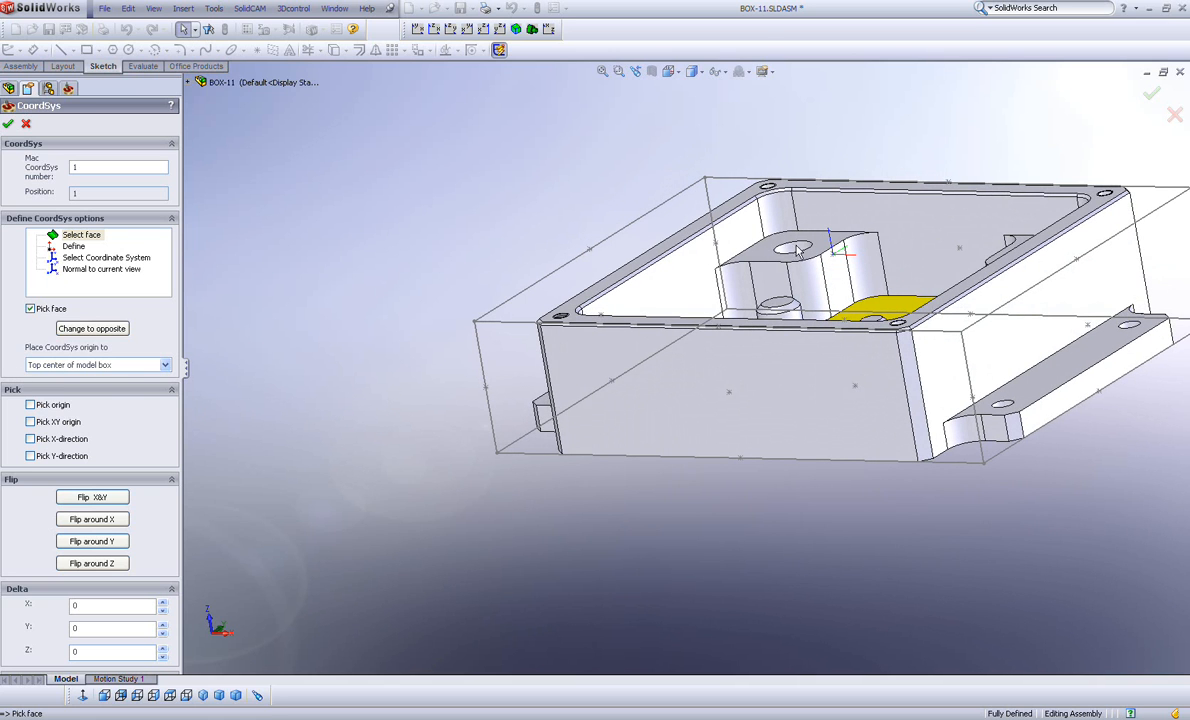
mouse_move(524, 344)
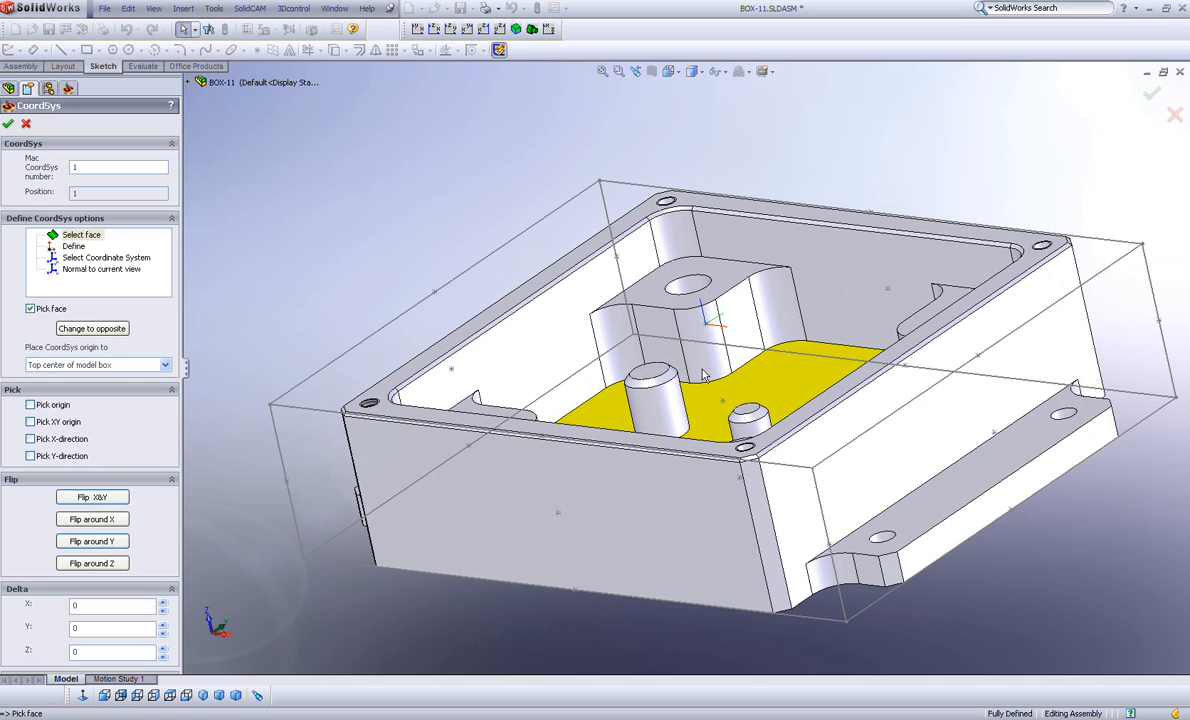
mouse_move(740, 182)
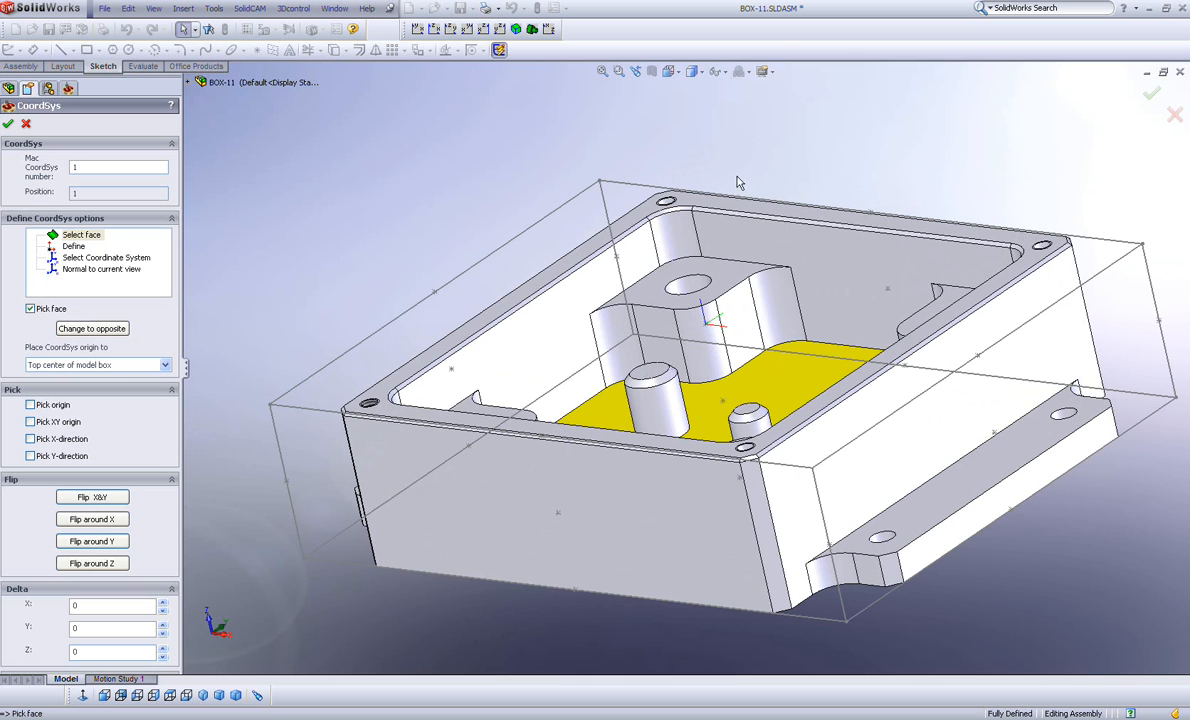
mouse_move(538, 446)
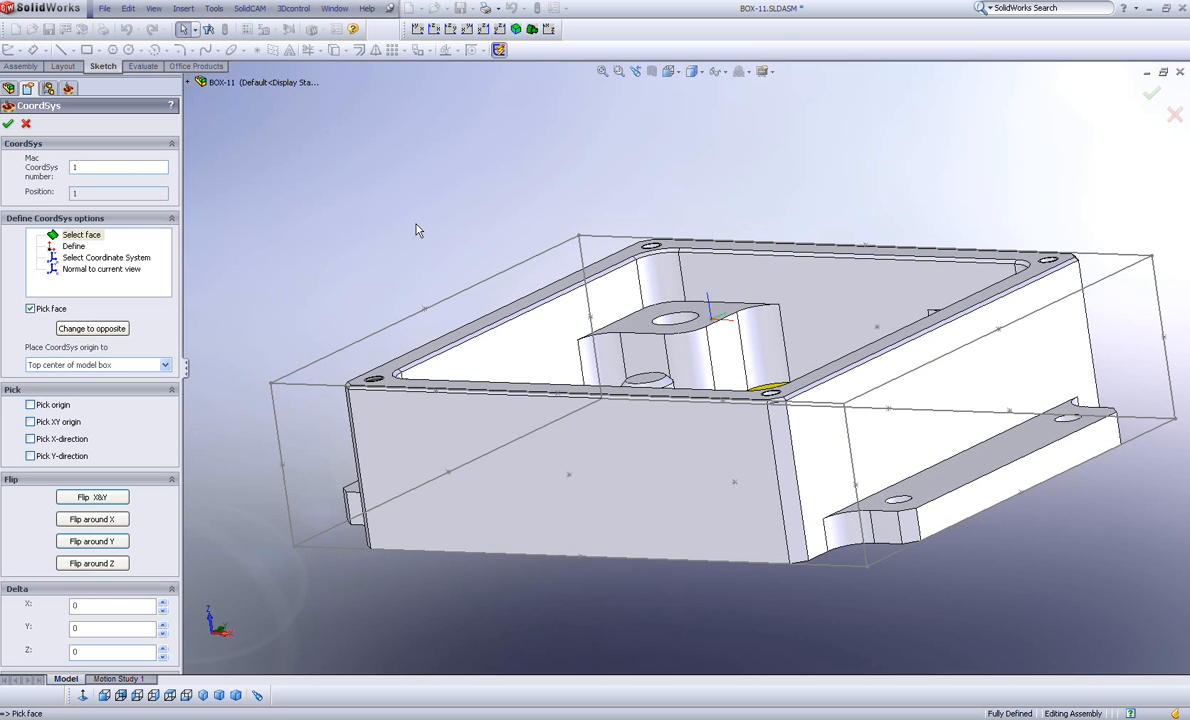
mouse_move(316, 378)
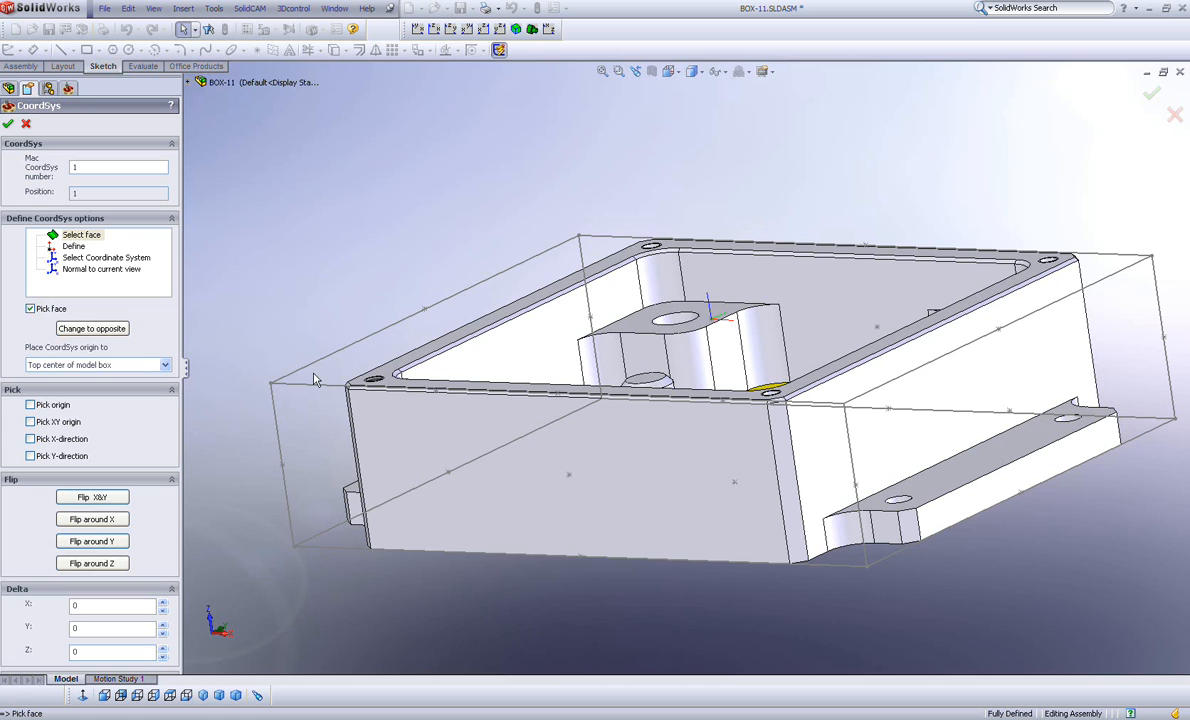
mouse_move(276, 392)
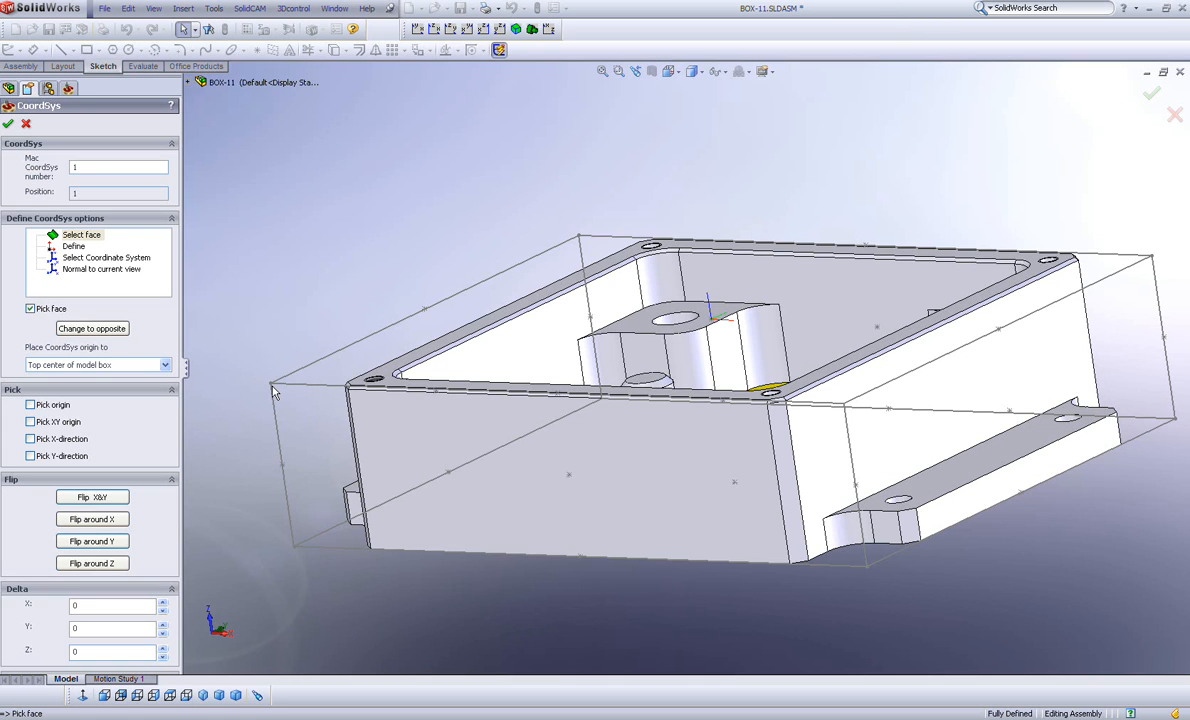
mouse_move(638, 404)
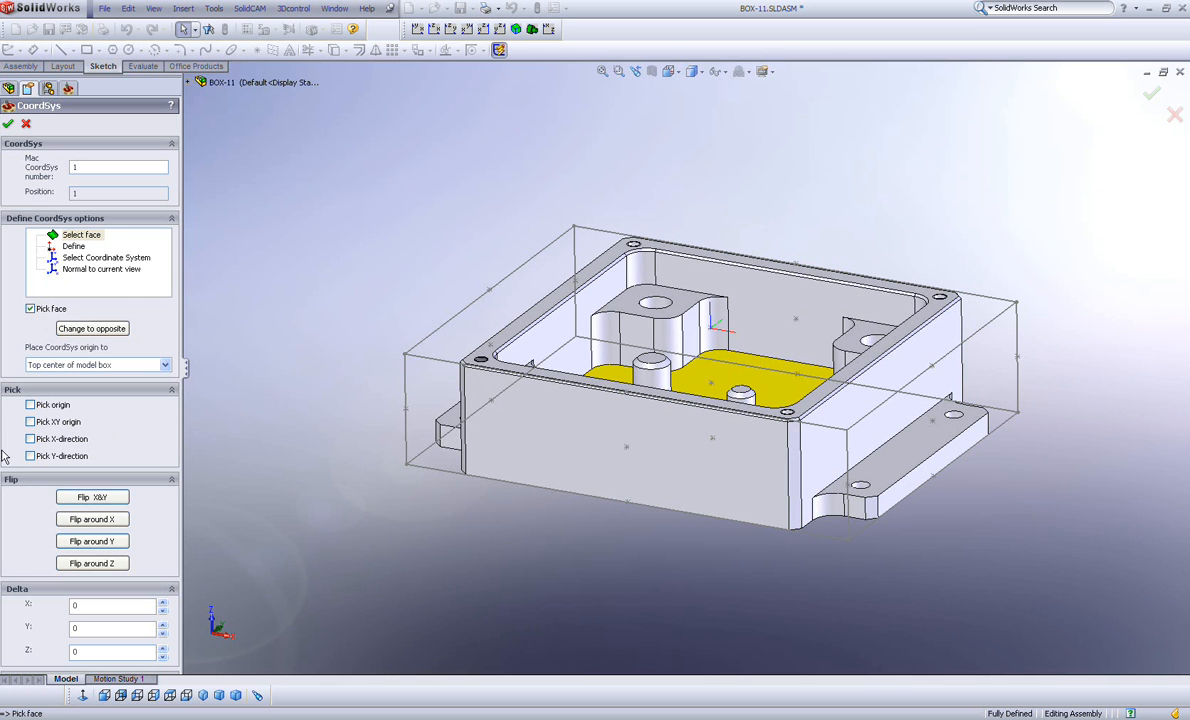
Switch the Pick group from Pick face to Pick origin
left_click(30, 404)
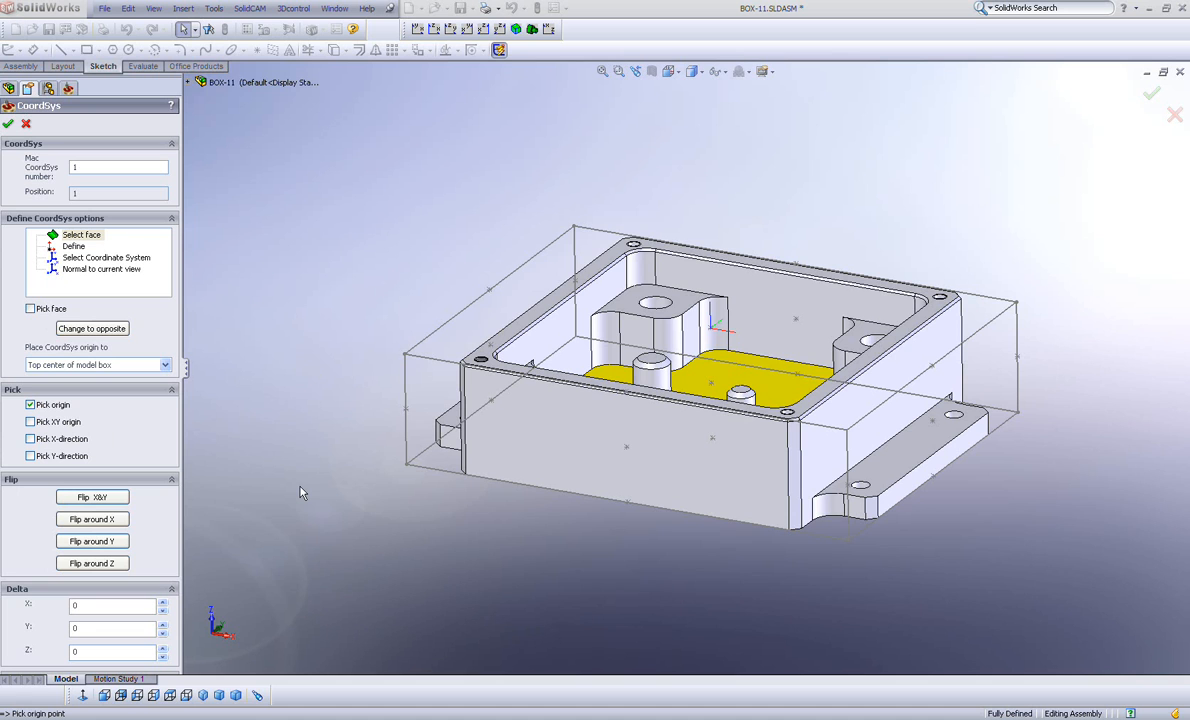
mouse_move(374, 370)
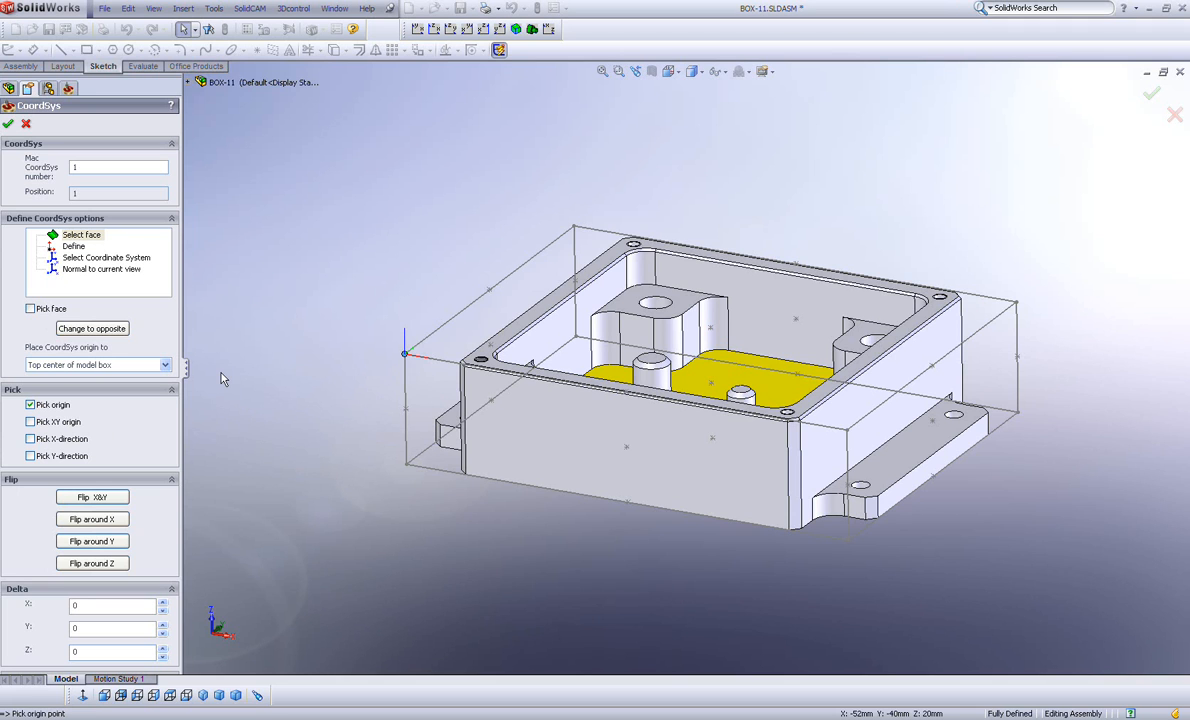
mouse_move(304, 382)
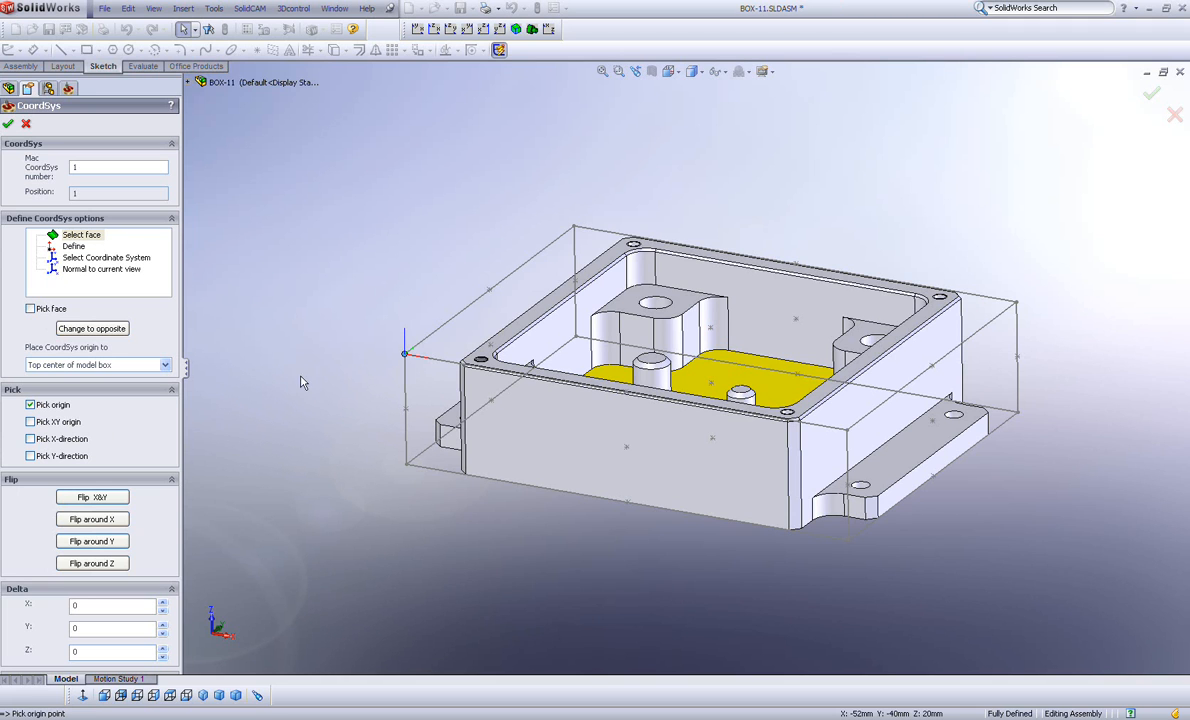
mouse_move(380, 268)
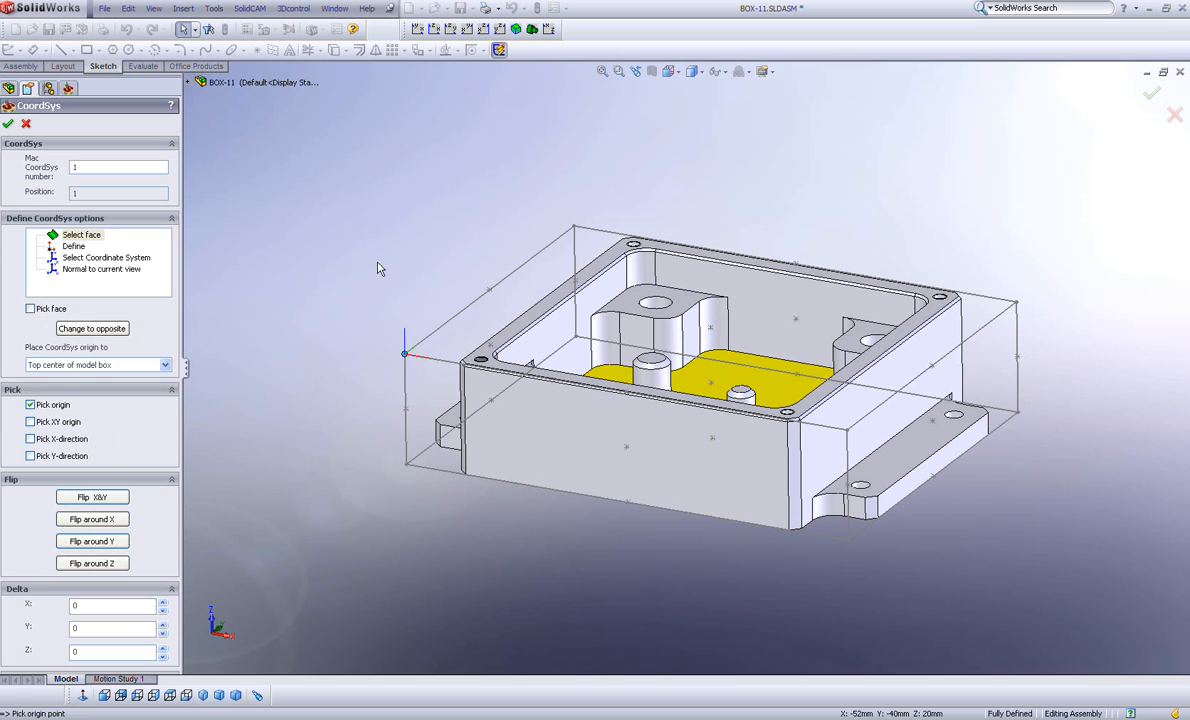
mouse_move(402, 374)
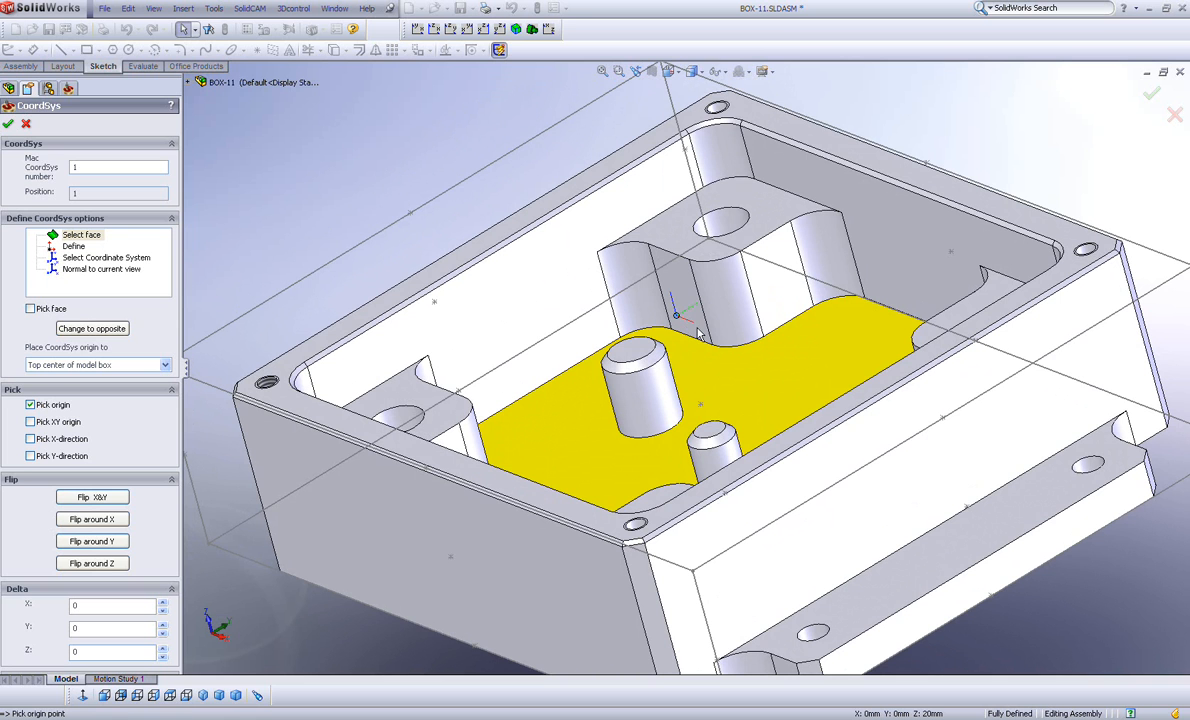
mouse_move(672, 320)
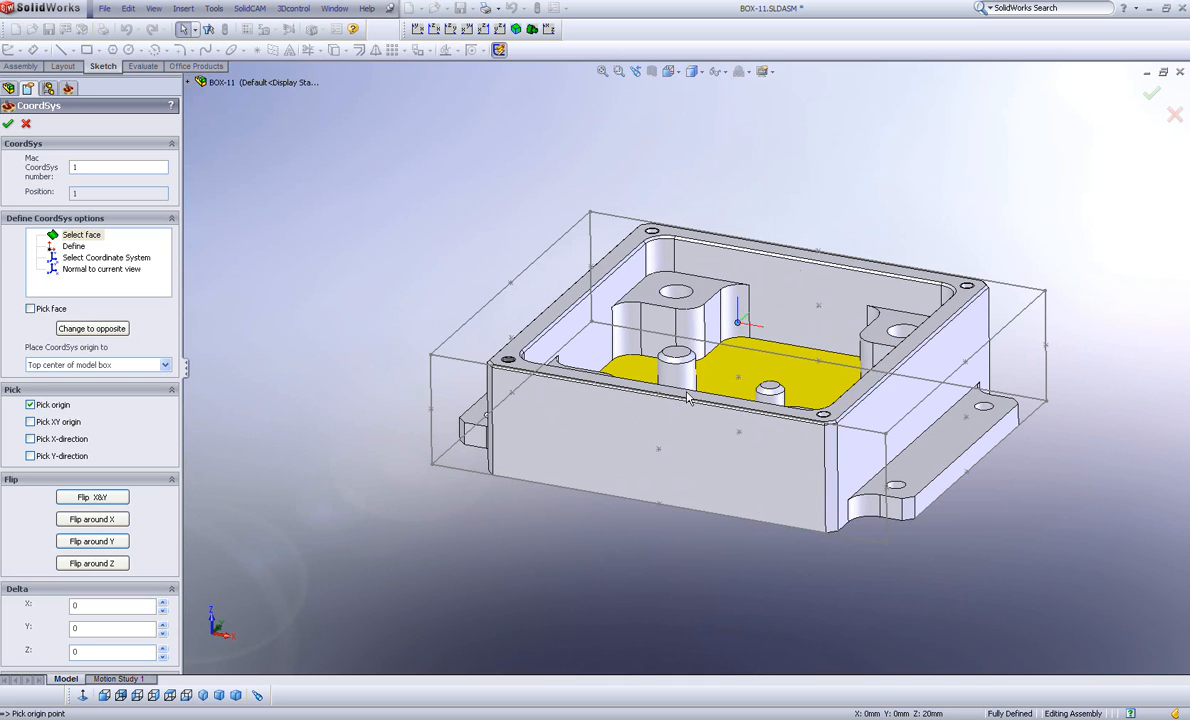
mouse_move(228, 422)
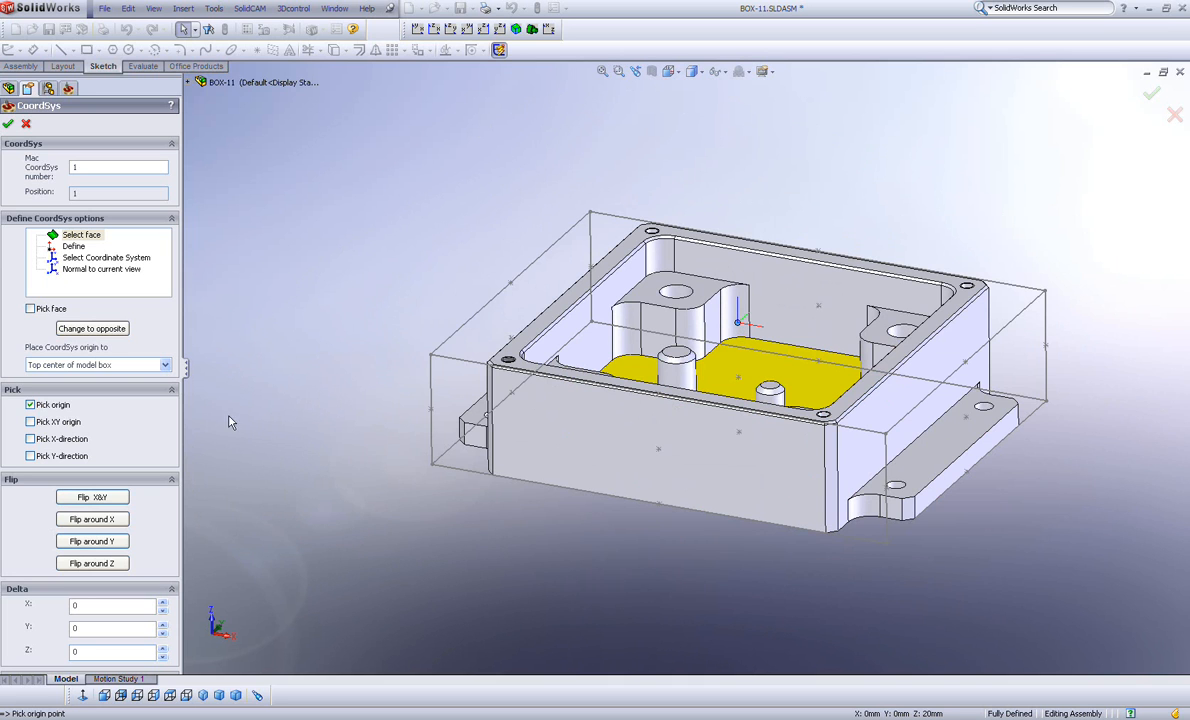
mouse_move(116, 564)
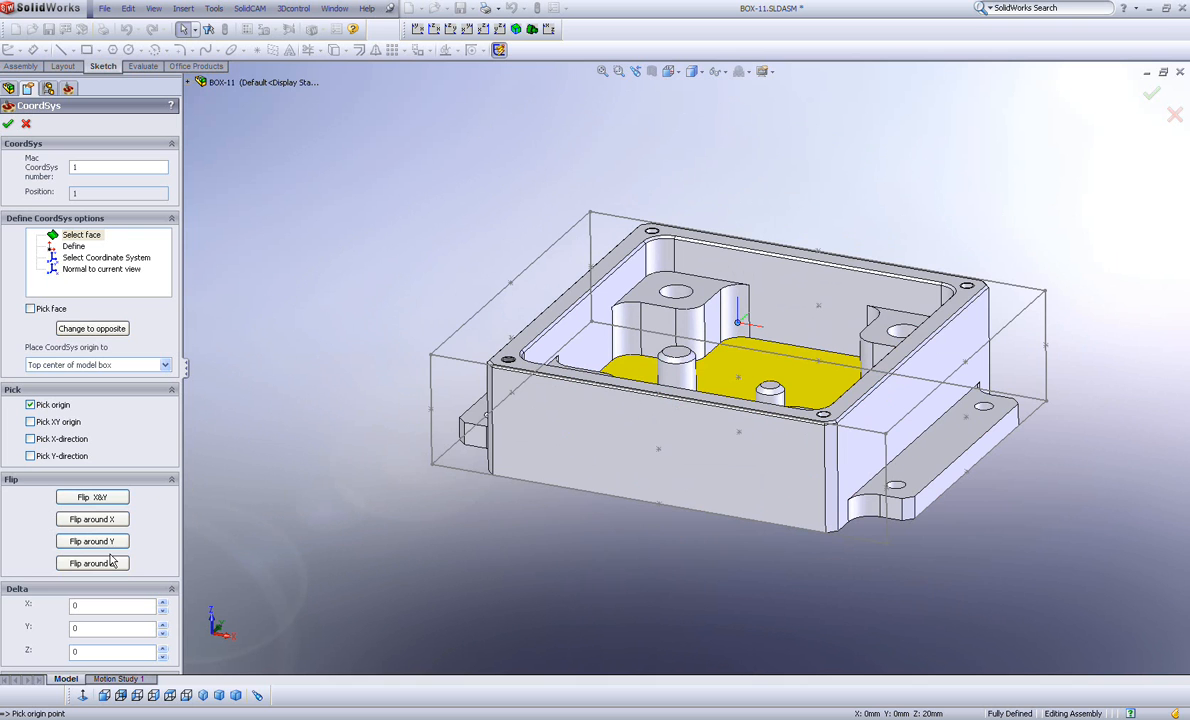
mouse_move(112, 564)
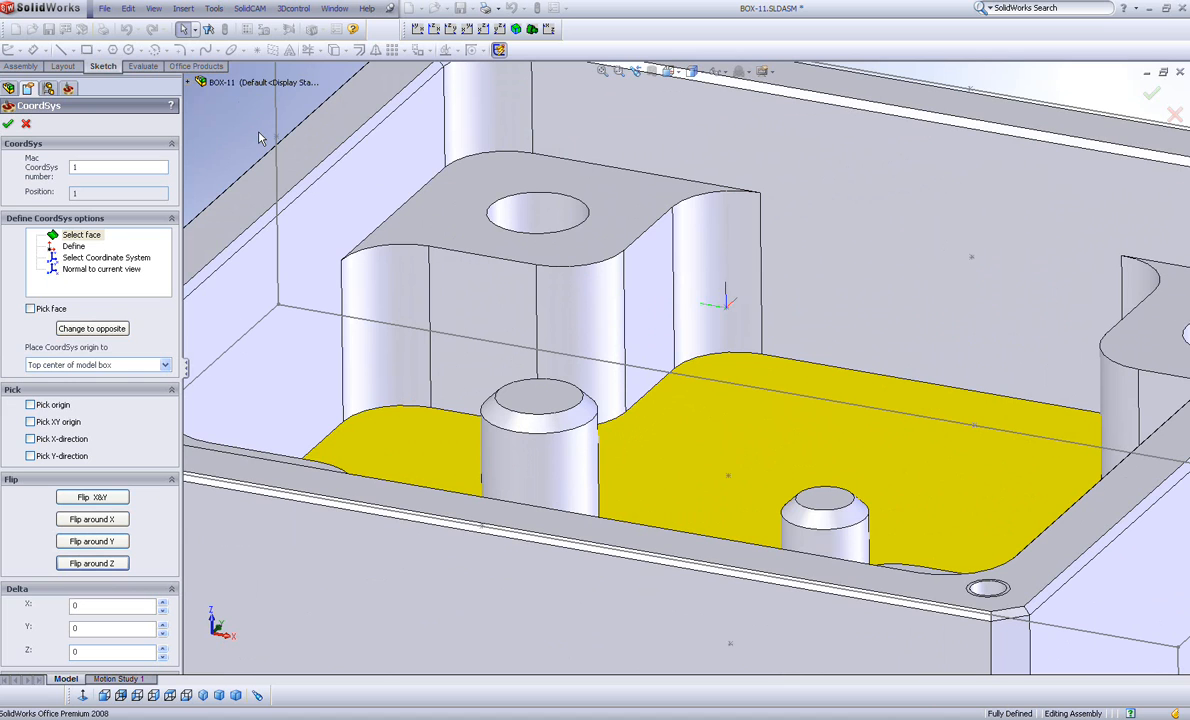
mouse_move(736, 304)
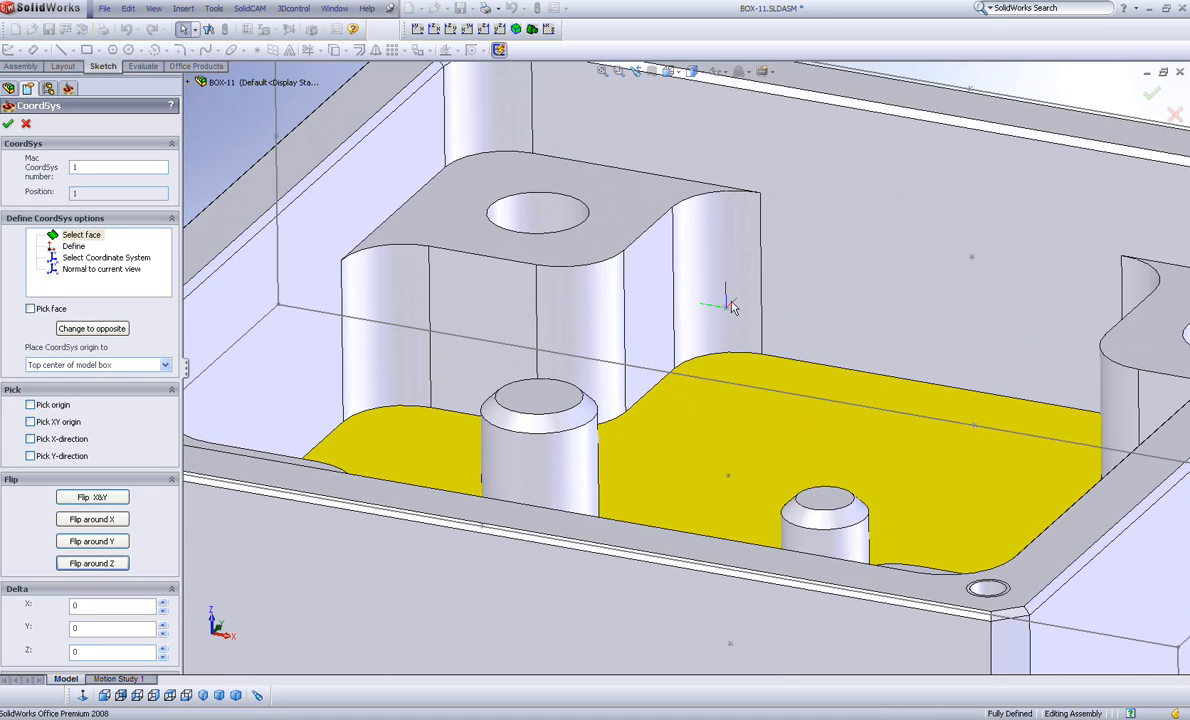
left_click(92, 564)
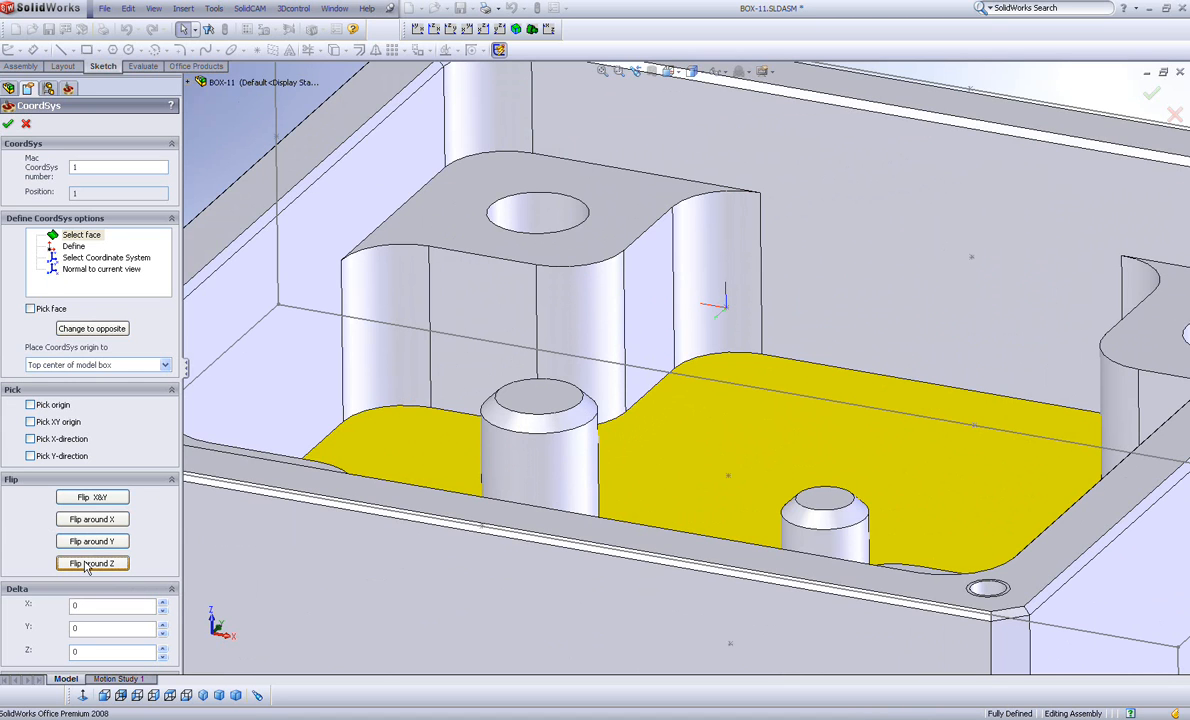
left_click(90, 564)
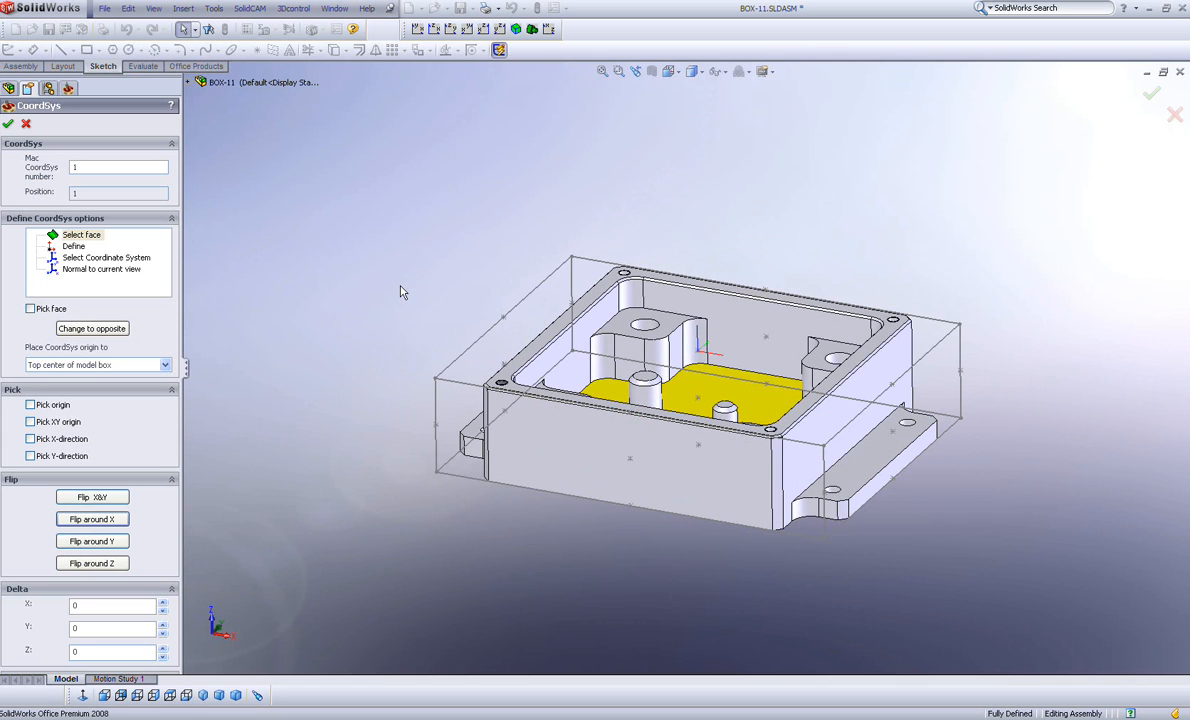
mouse_move(128, 416)
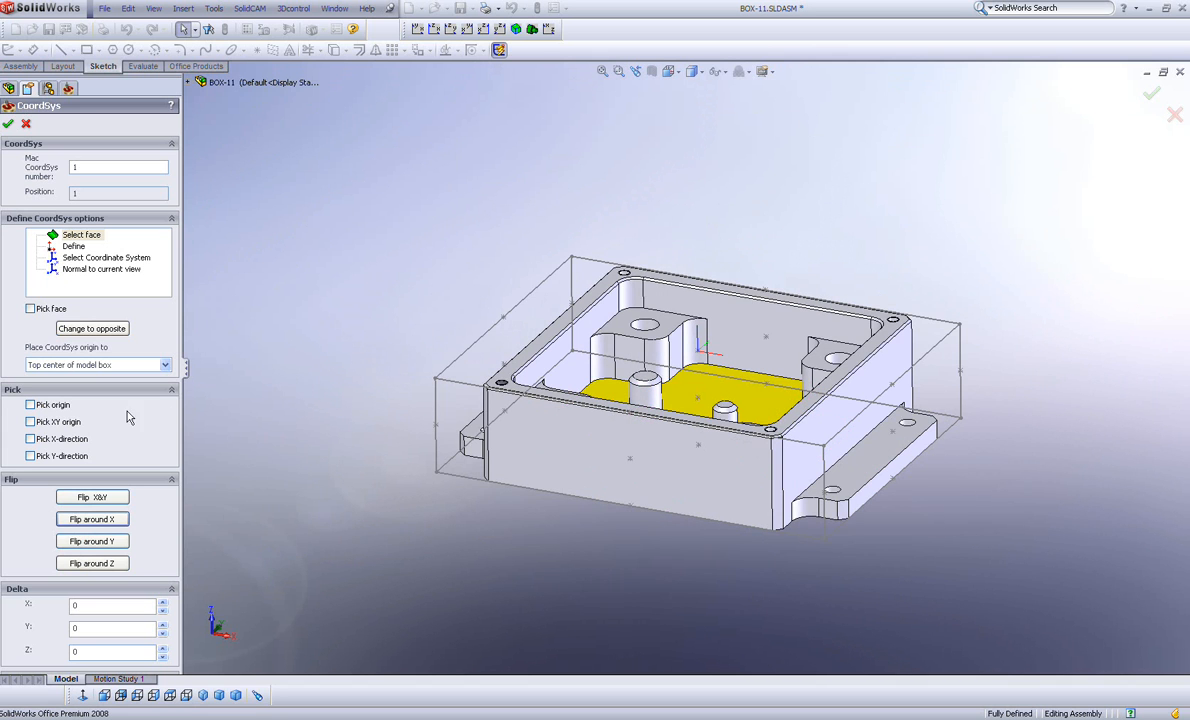
Check Pick origin so the origin point can be chosen on the part
left_click(28, 404)
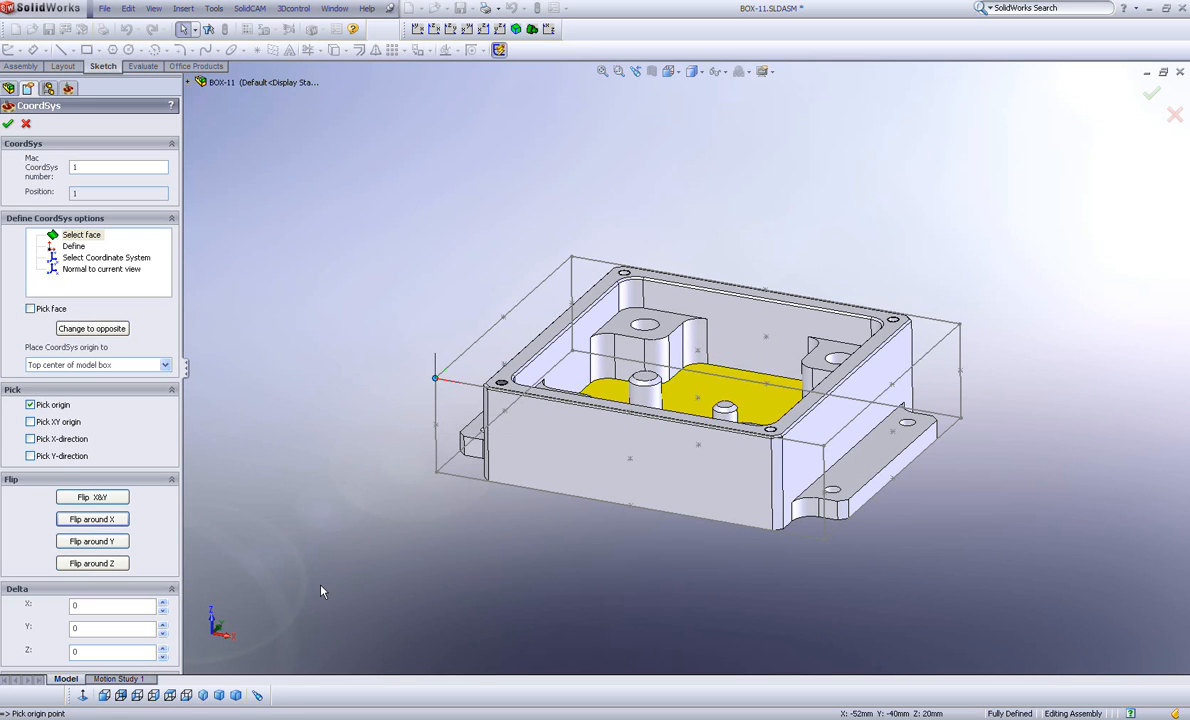
mouse_move(144, 390)
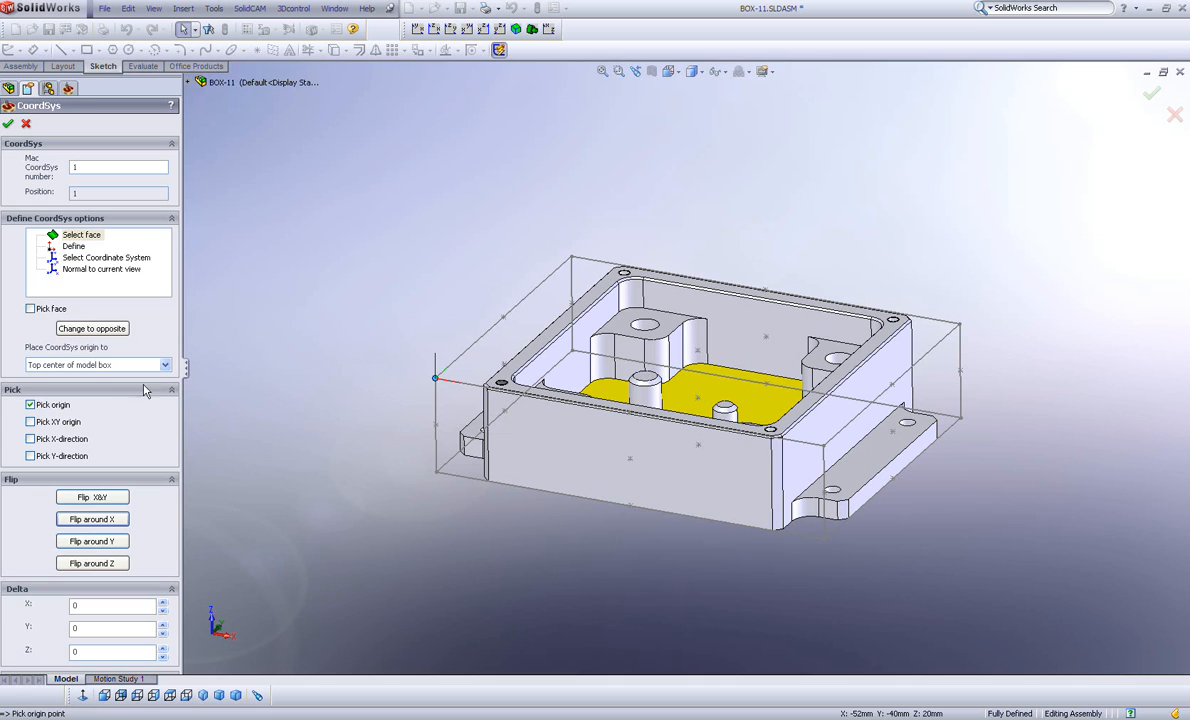
mouse_move(38, 442)
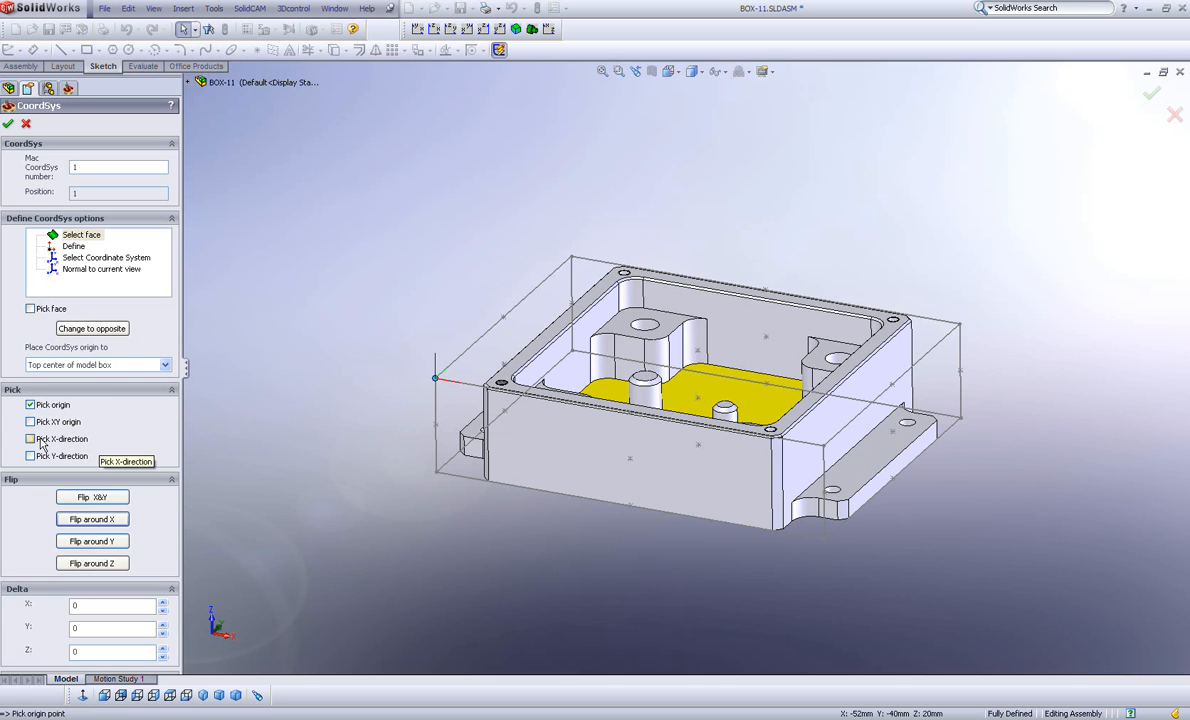
Check Pick XY origin instead of Pick origin
left_click(30, 420)
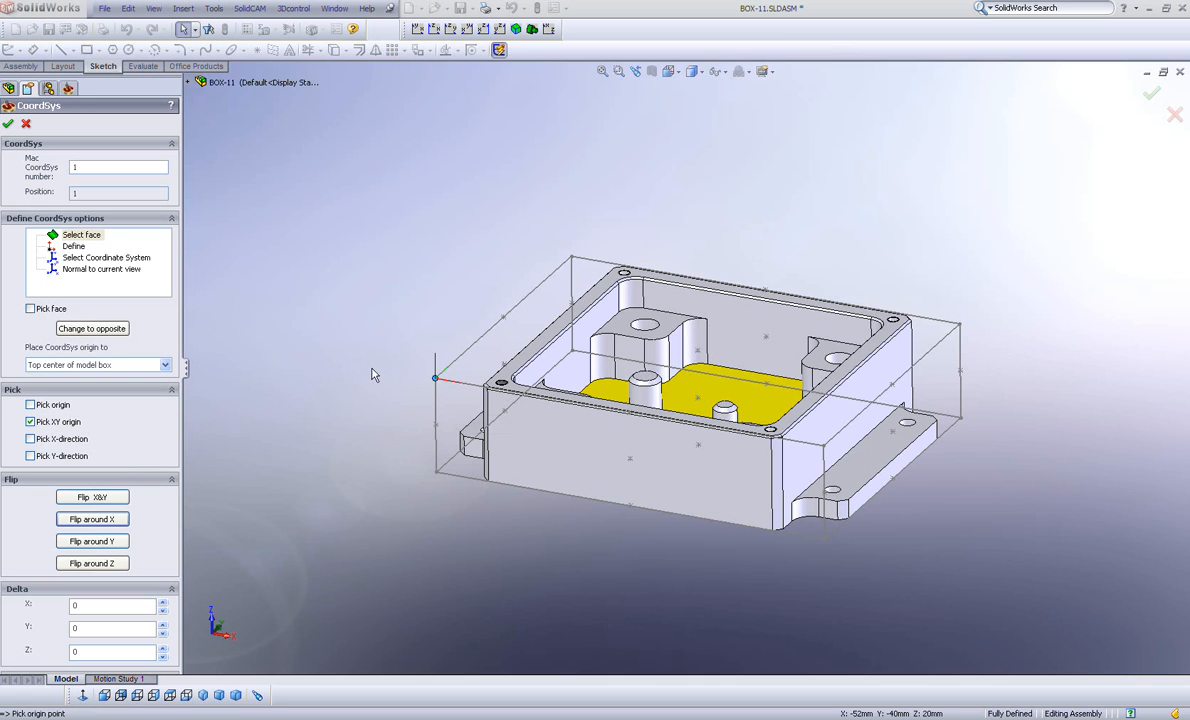
mouse_move(424, 388)
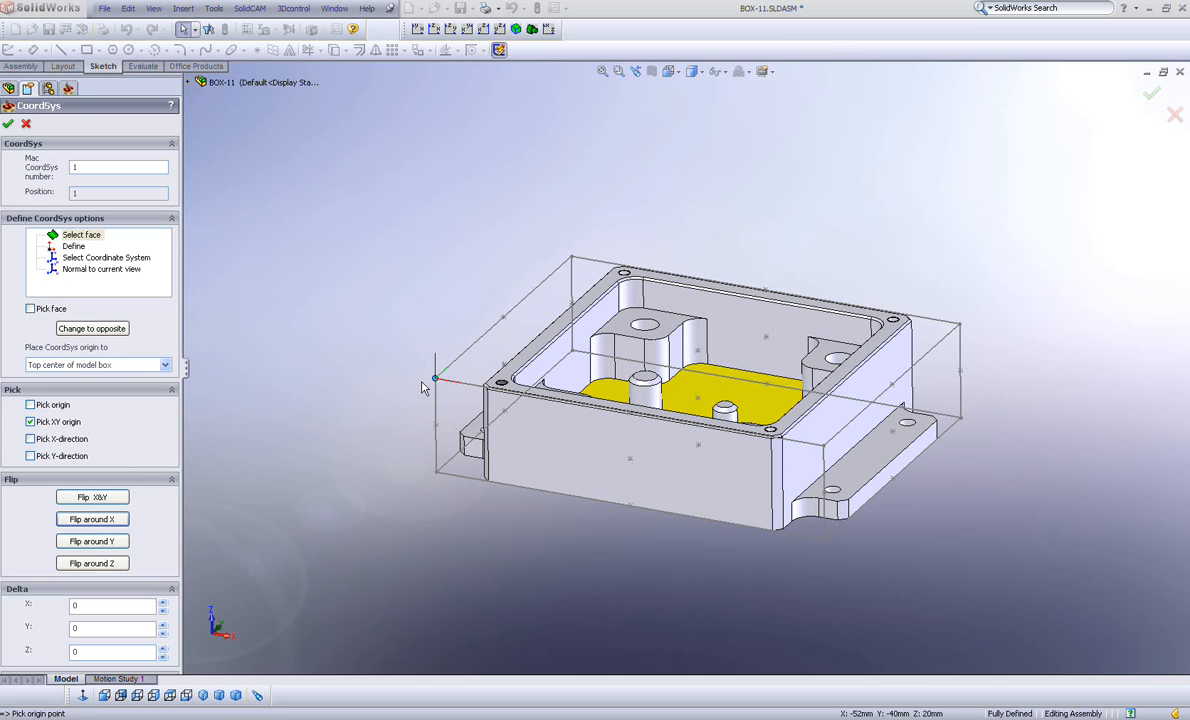
mouse_move(394, 428)
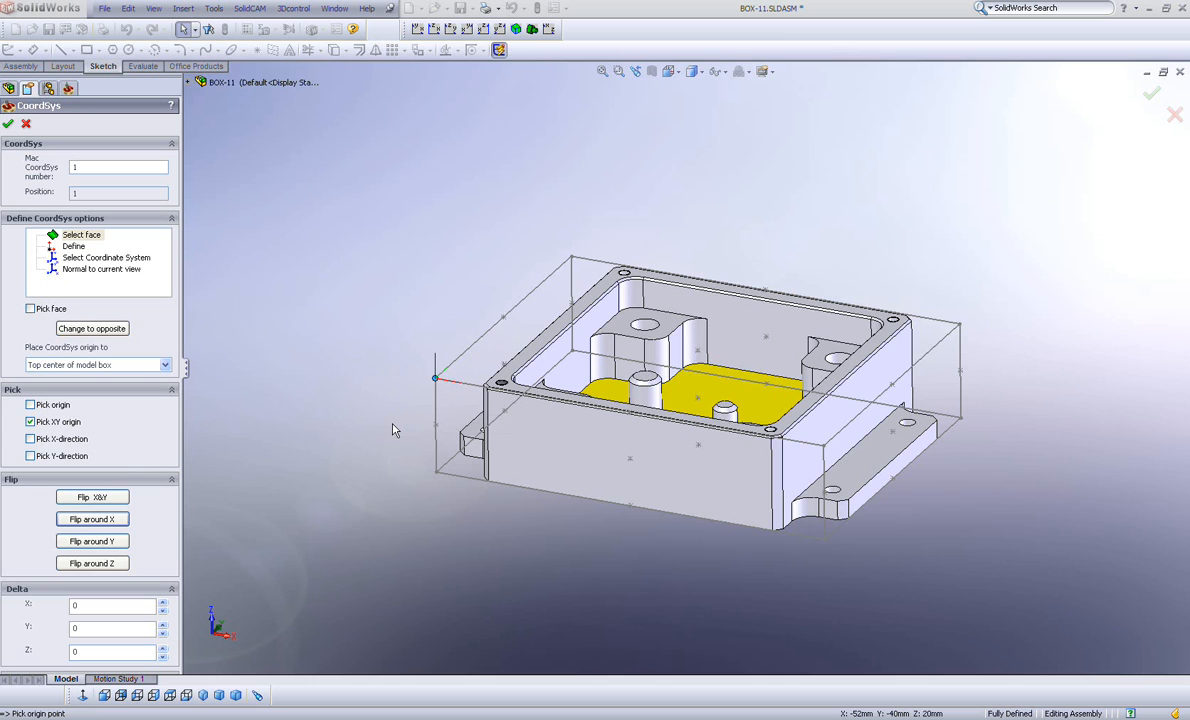
mouse_move(884, 628)
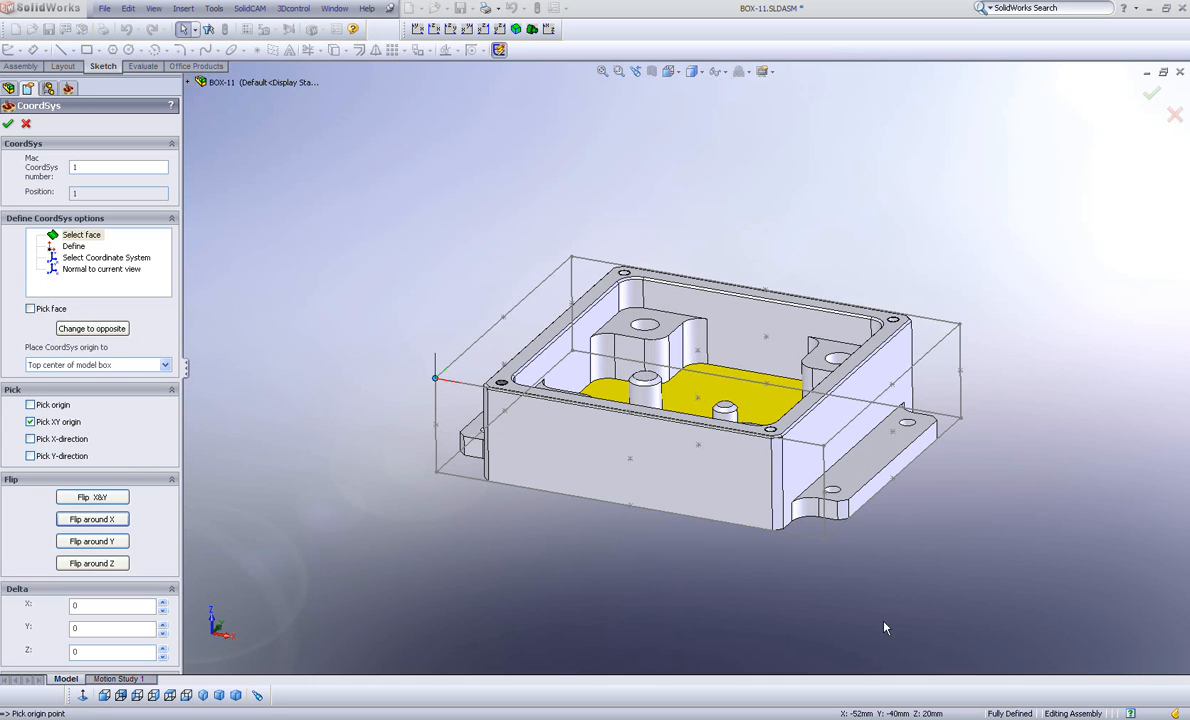
mouse_move(968, 432)
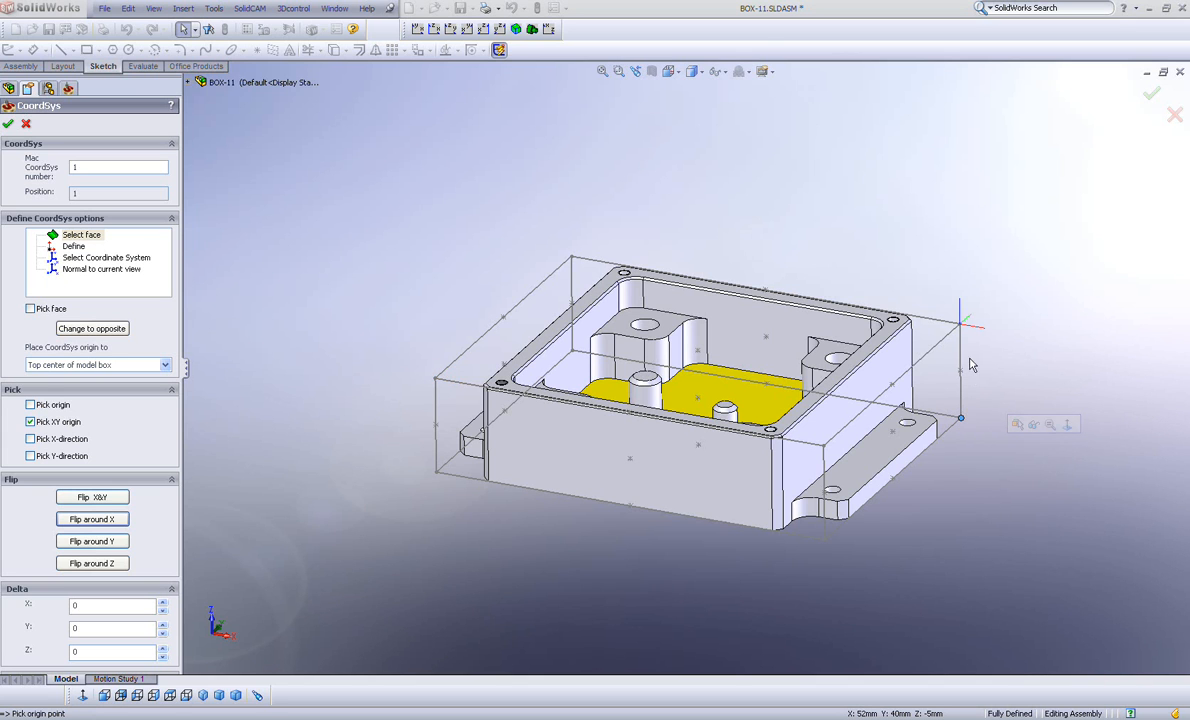
mouse_move(1020, 376)
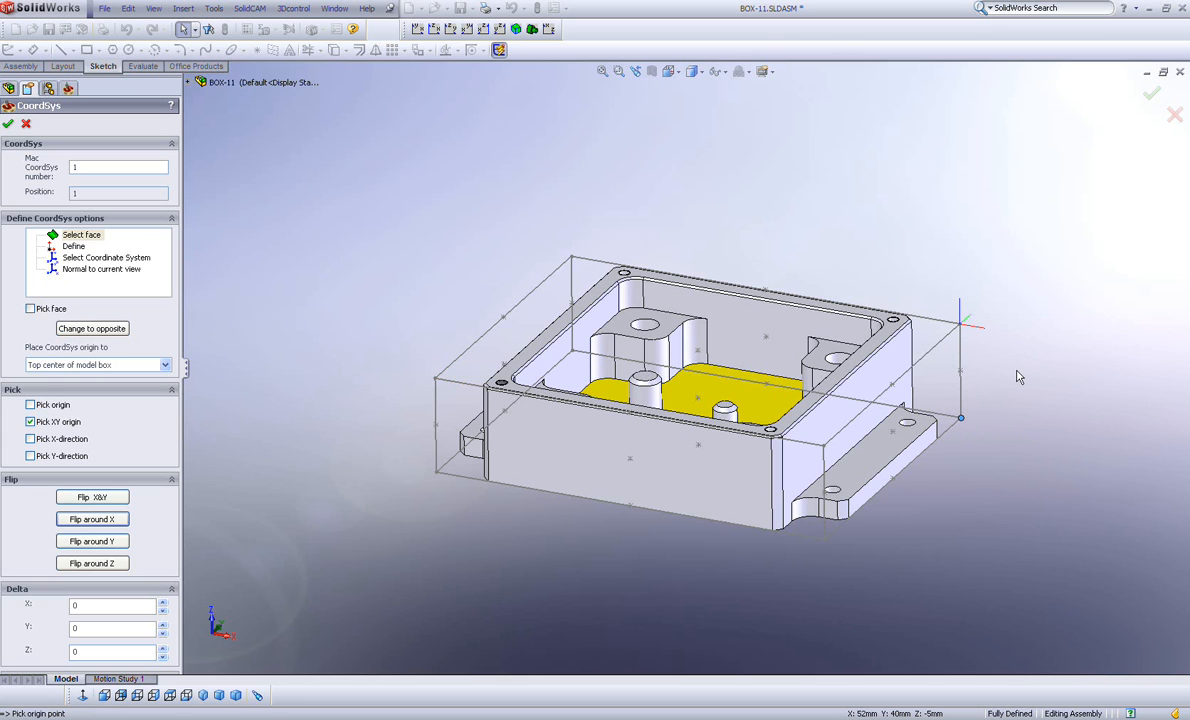
mouse_move(824, 344)
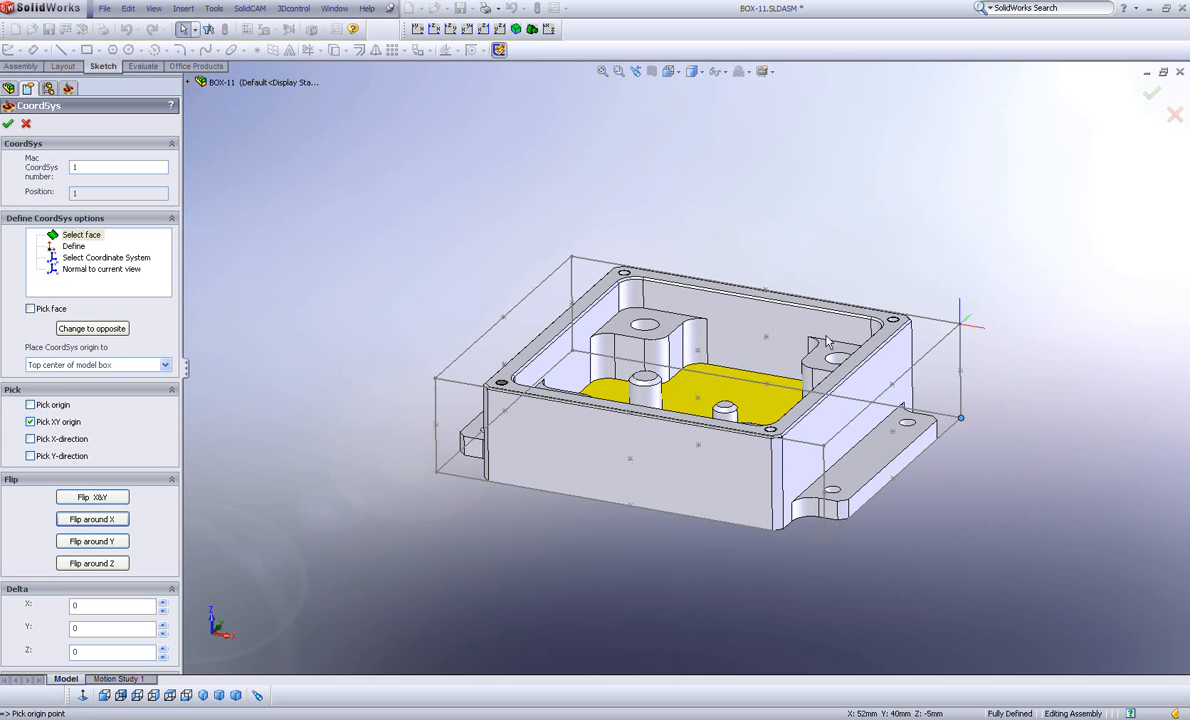
mouse_move(812, 344)
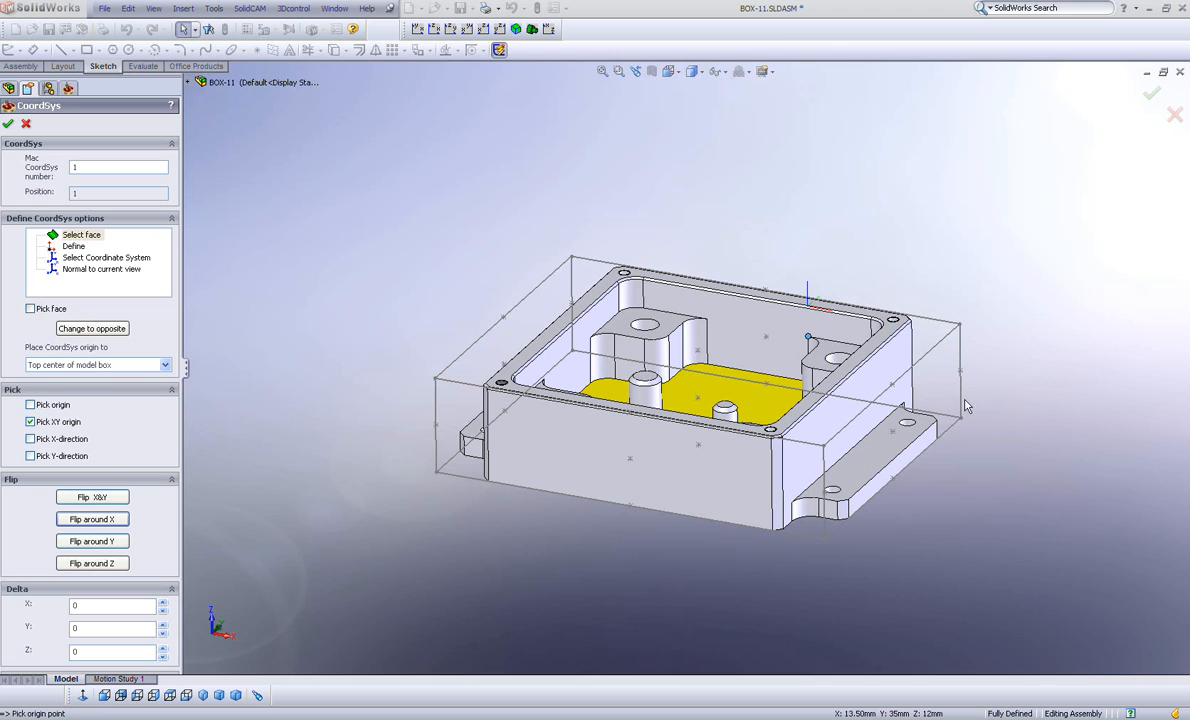
mouse_move(548, 444)
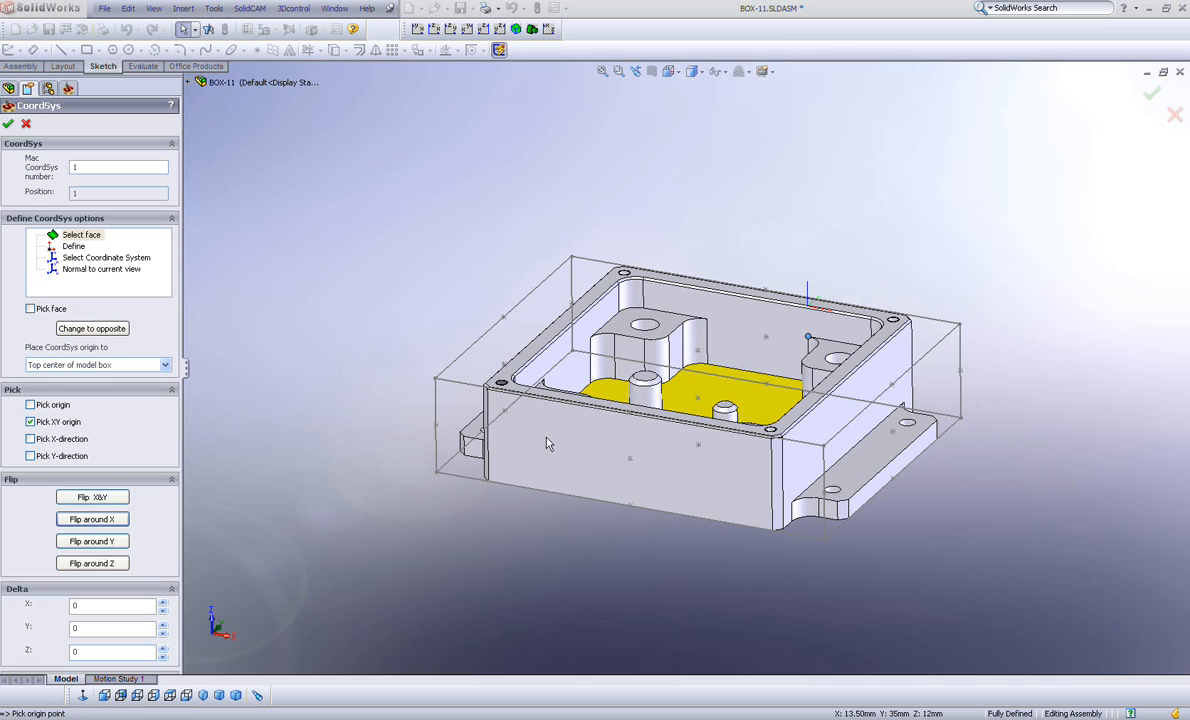
mouse_move(422, 396)
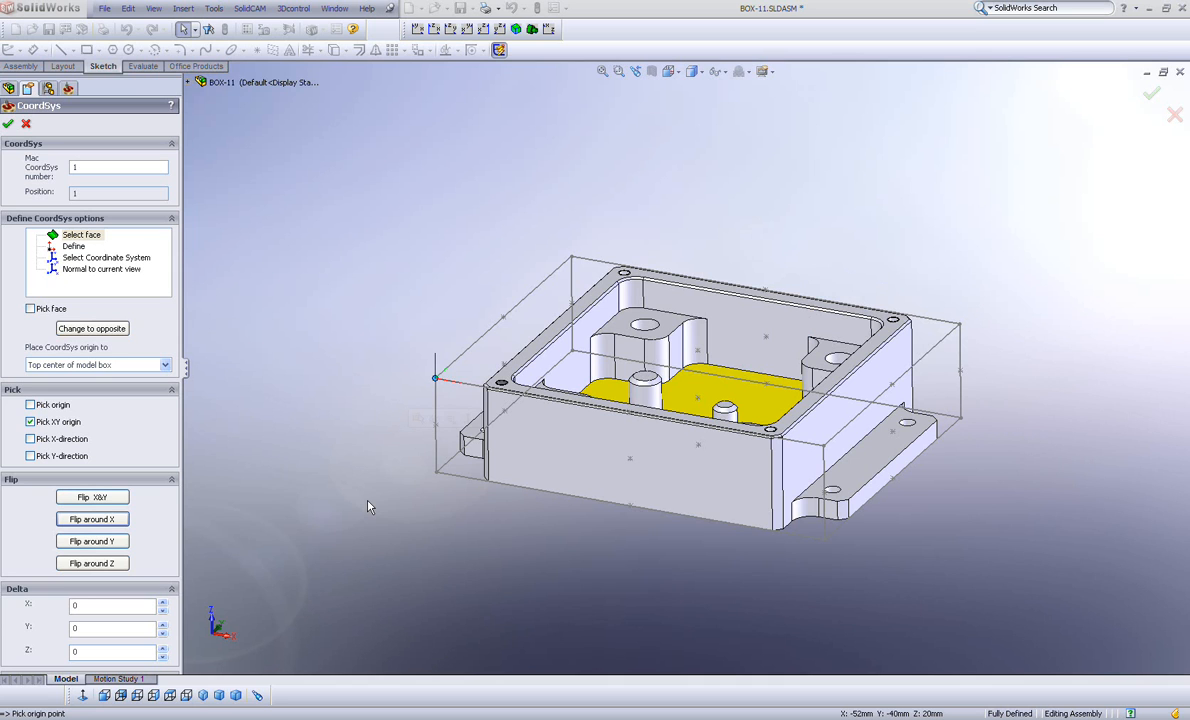
mouse_move(212, 450)
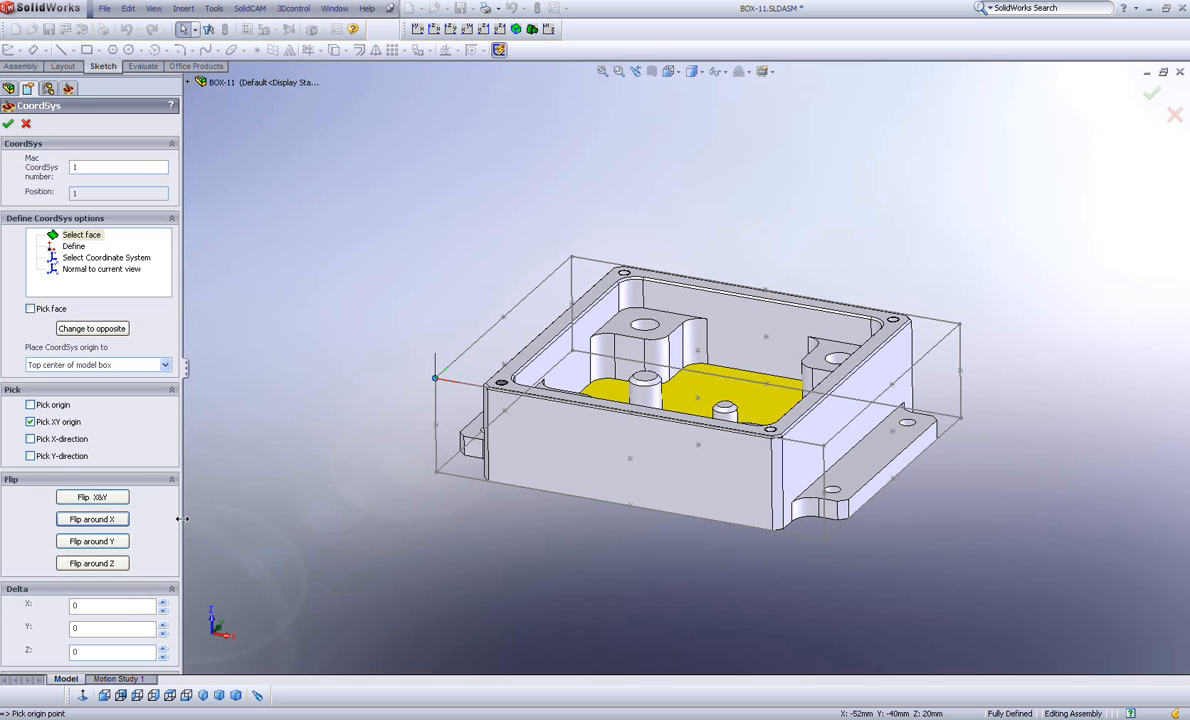
Set the Delta offsets to X -2 and Y -2
scroll("down", 3)
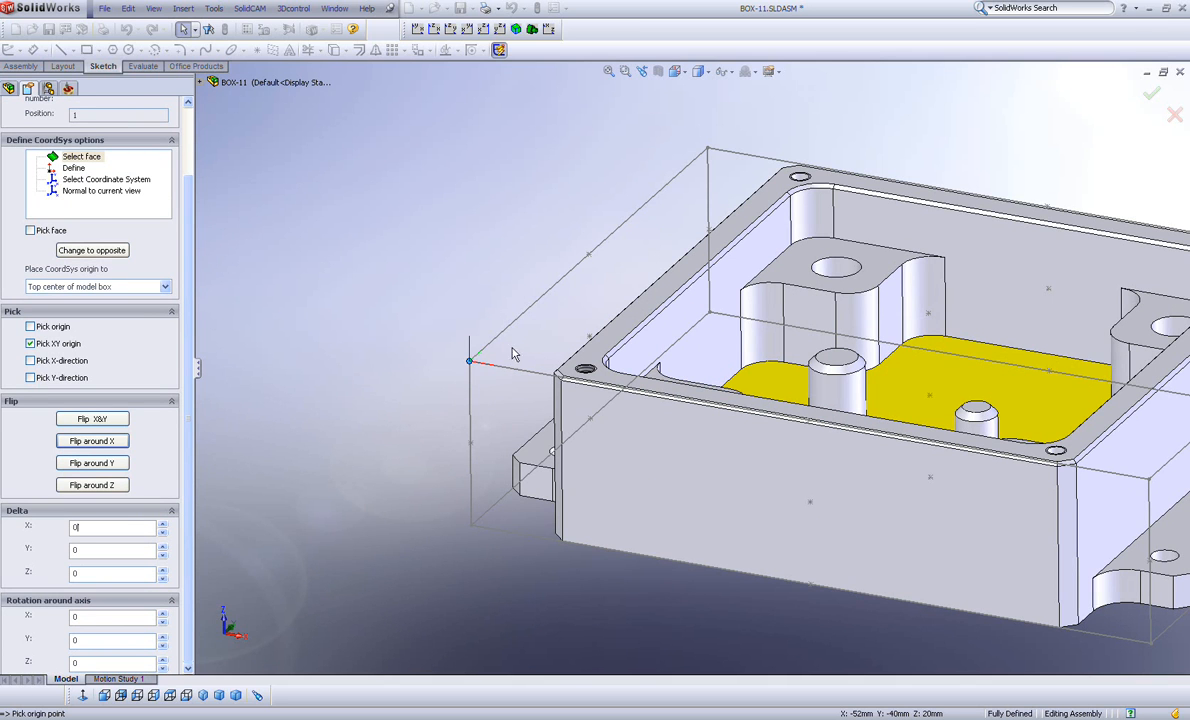
mouse_move(436, 380)
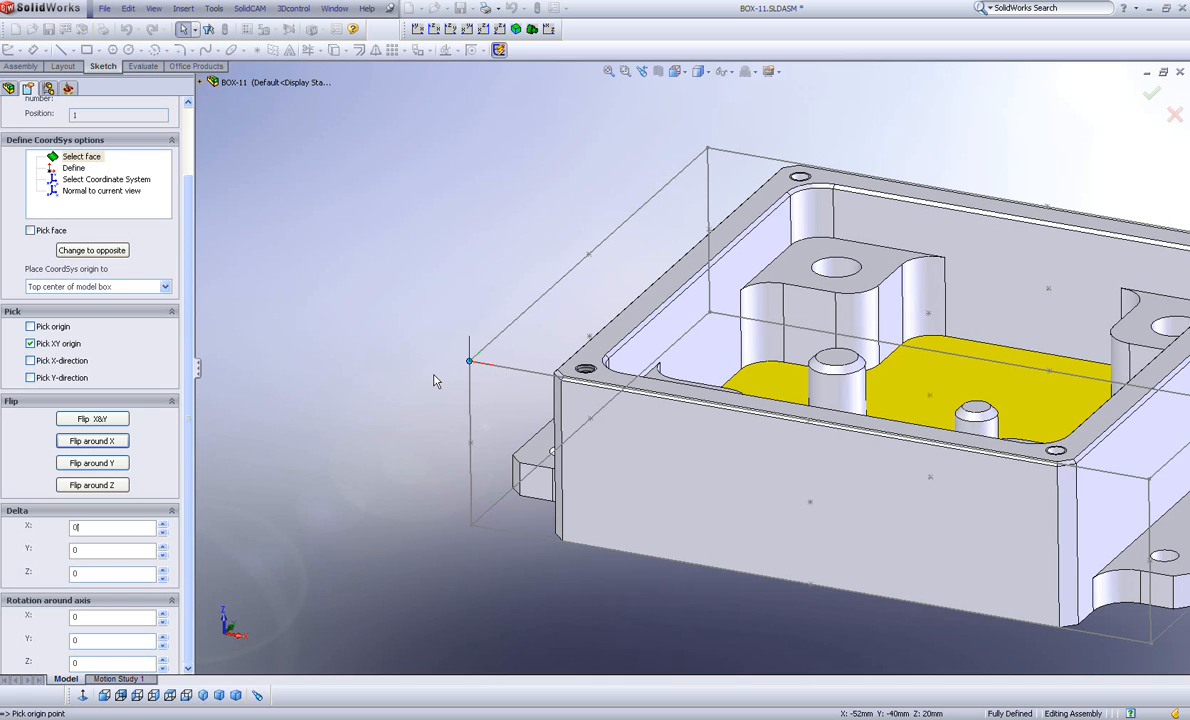
mouse_move(422, 408)
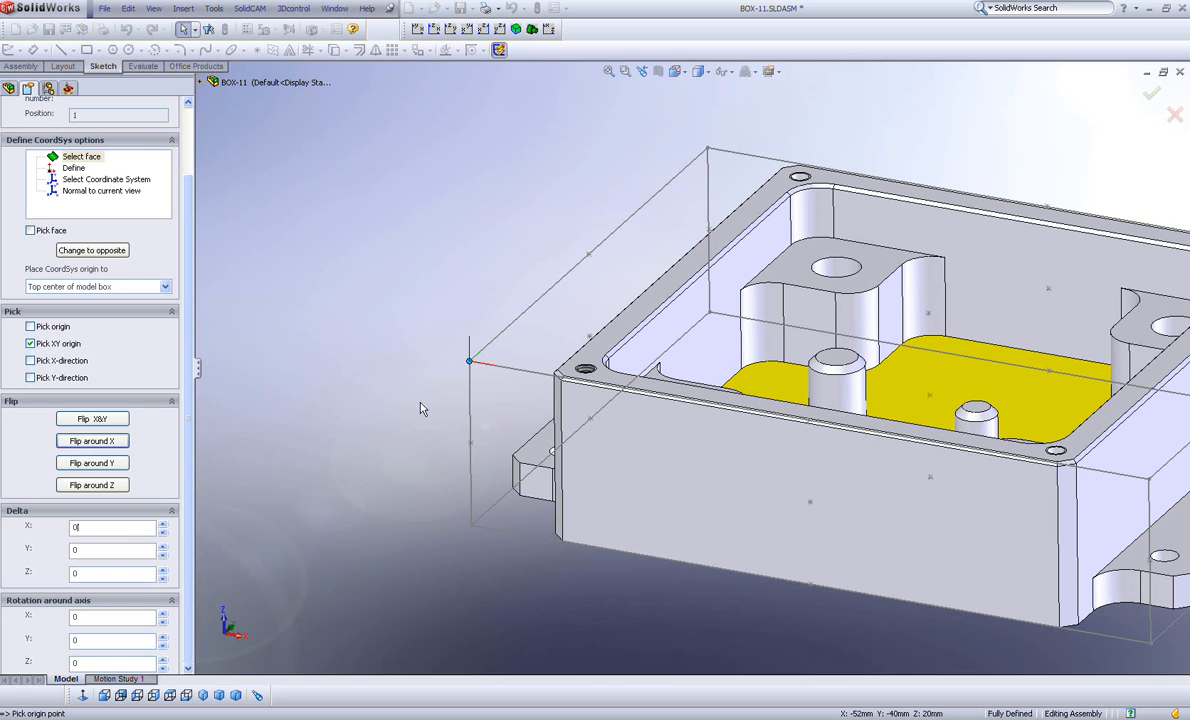
mouse_move(190, 570)
type("-2")
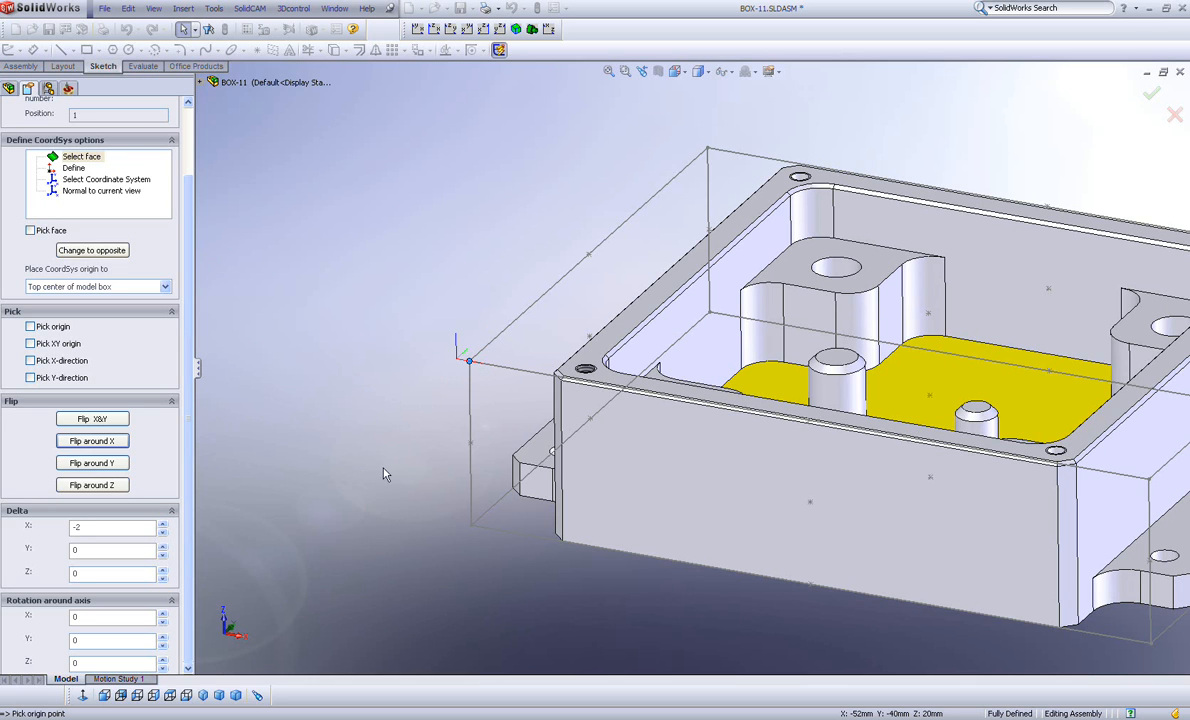
mouse_move(460, 368)
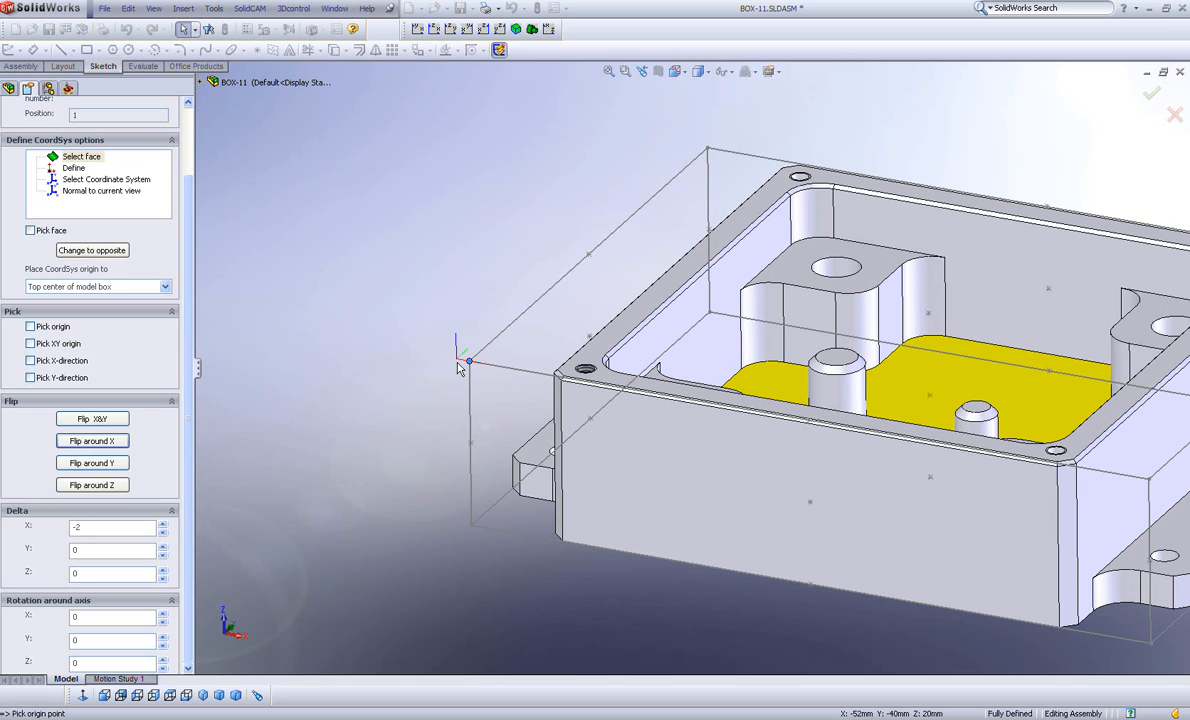
mouse_move(376, 462)
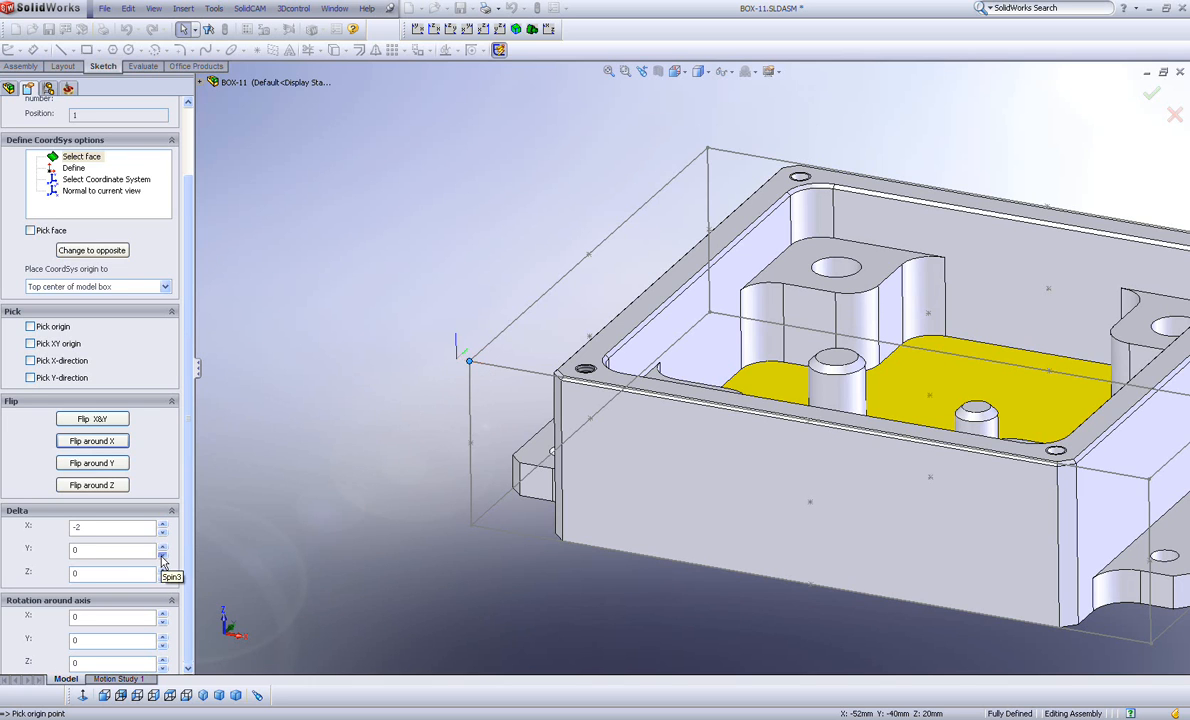
left_click(162, 556)
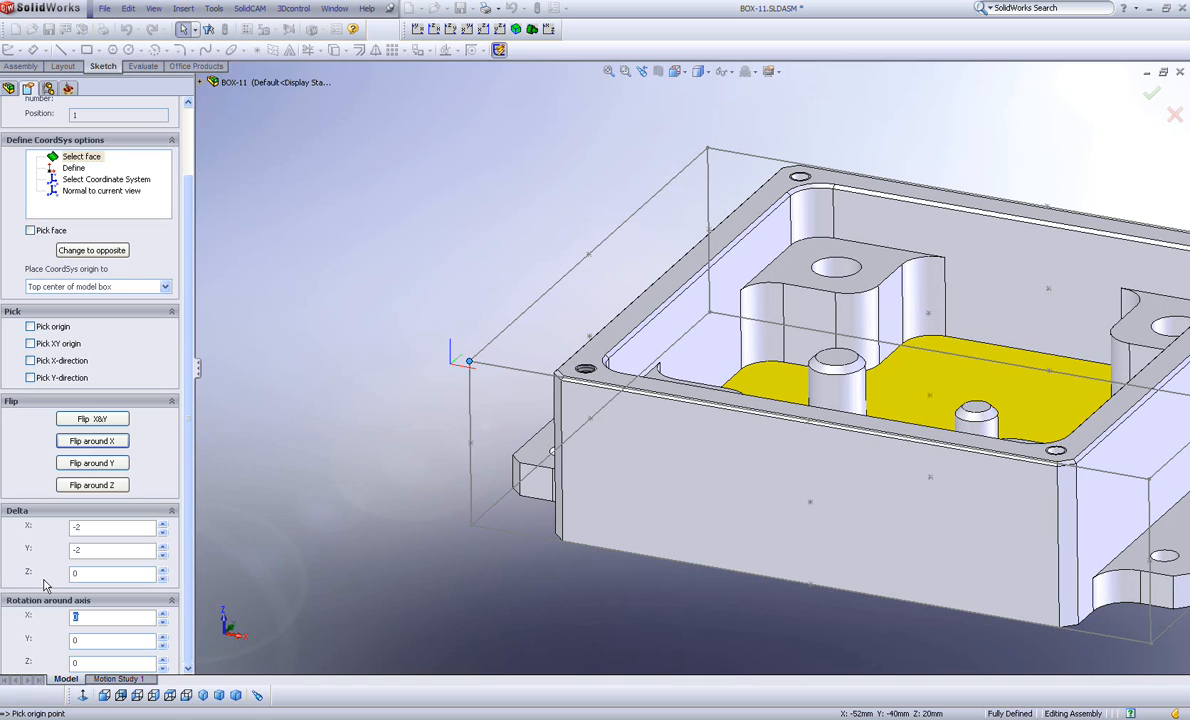
mouse_move(308, 544)
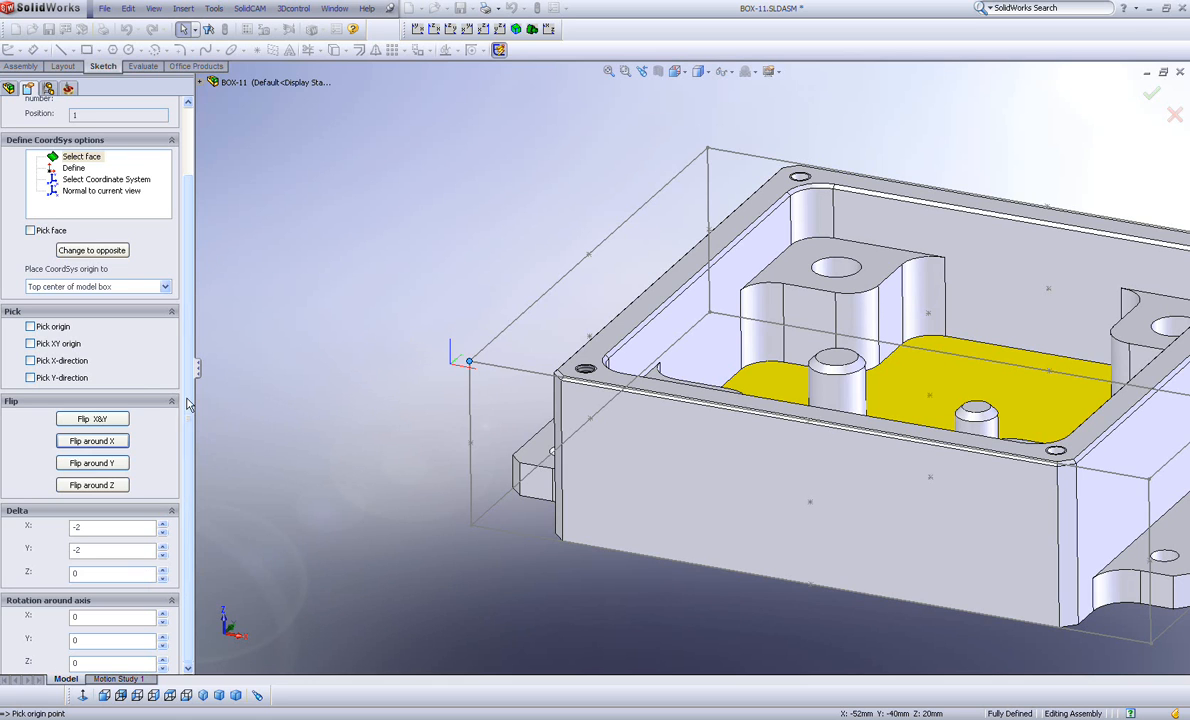
mouse_move(448, 372)
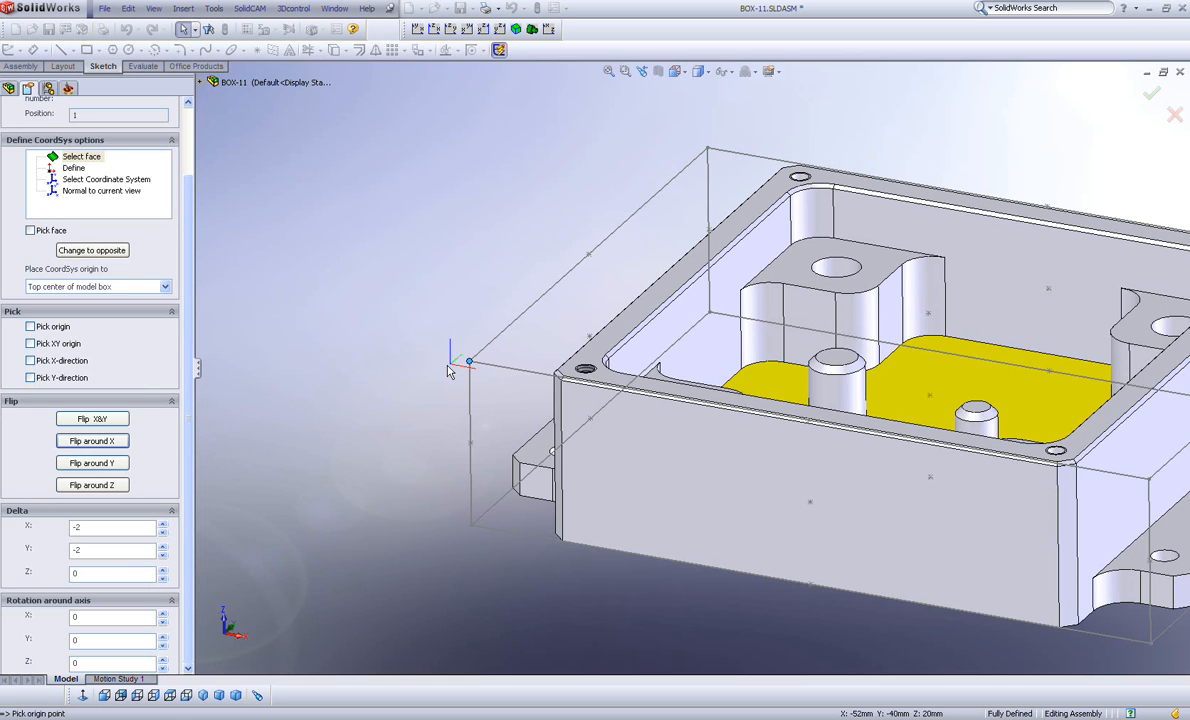
mouse_move(462, 290)
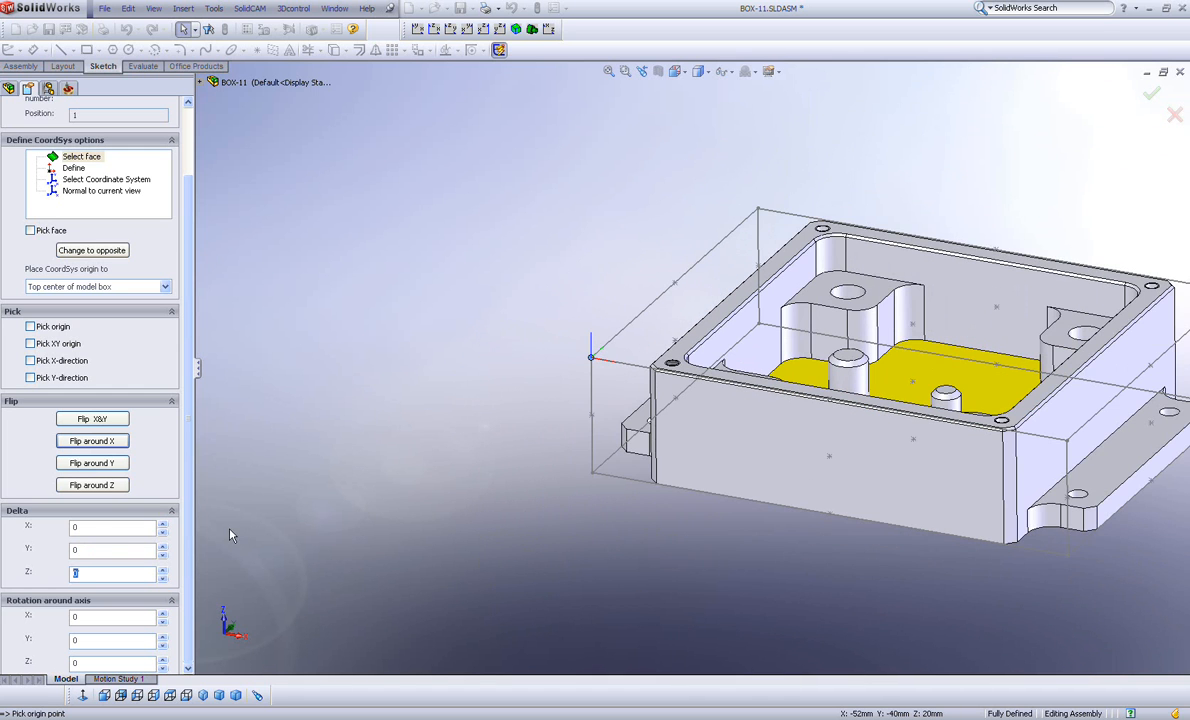
mouse_move(118, 632)
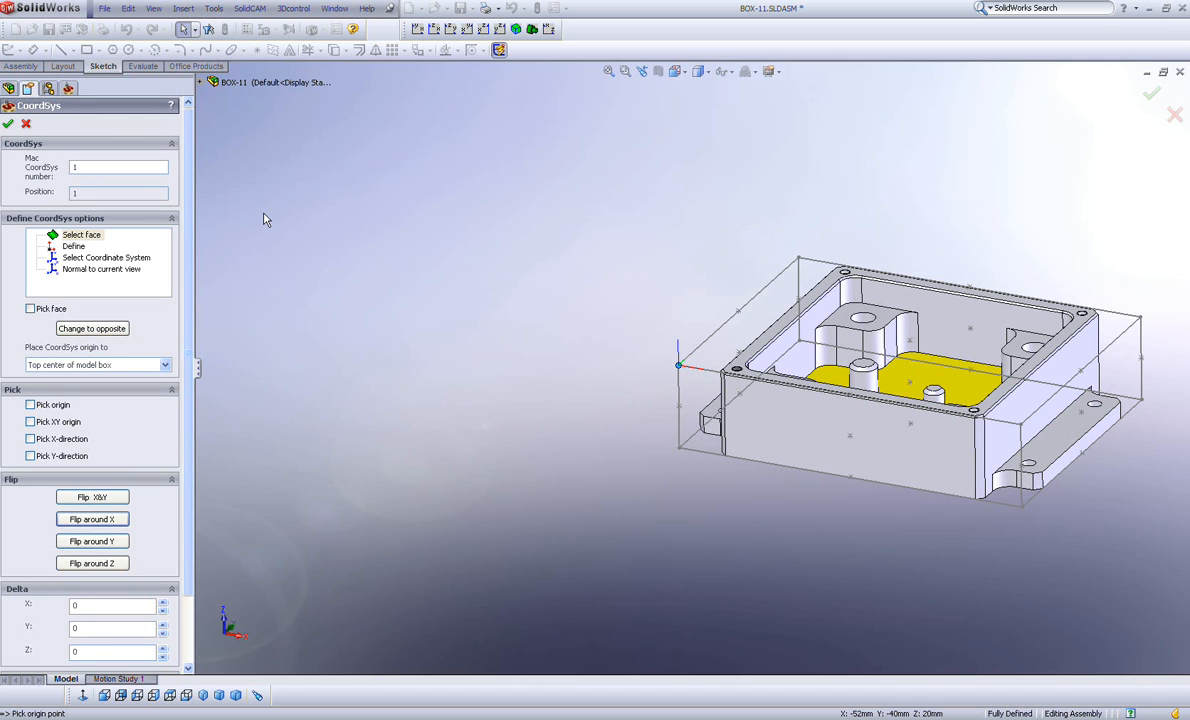
mouse_move(10, 124)
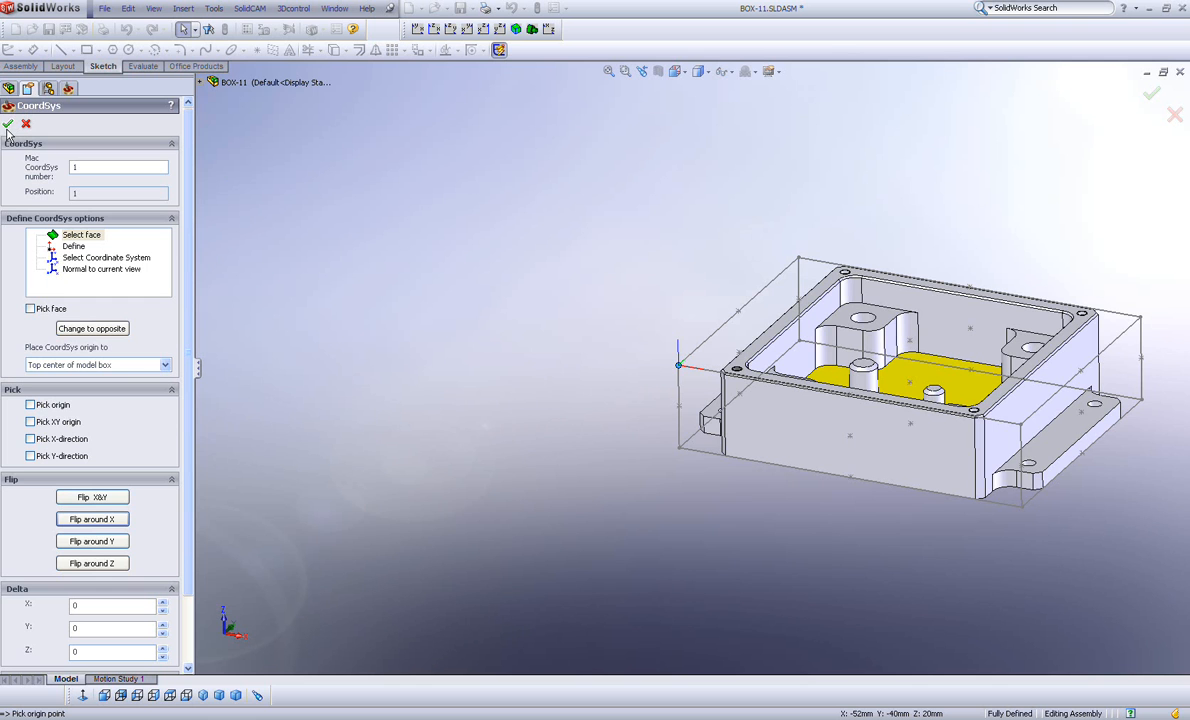